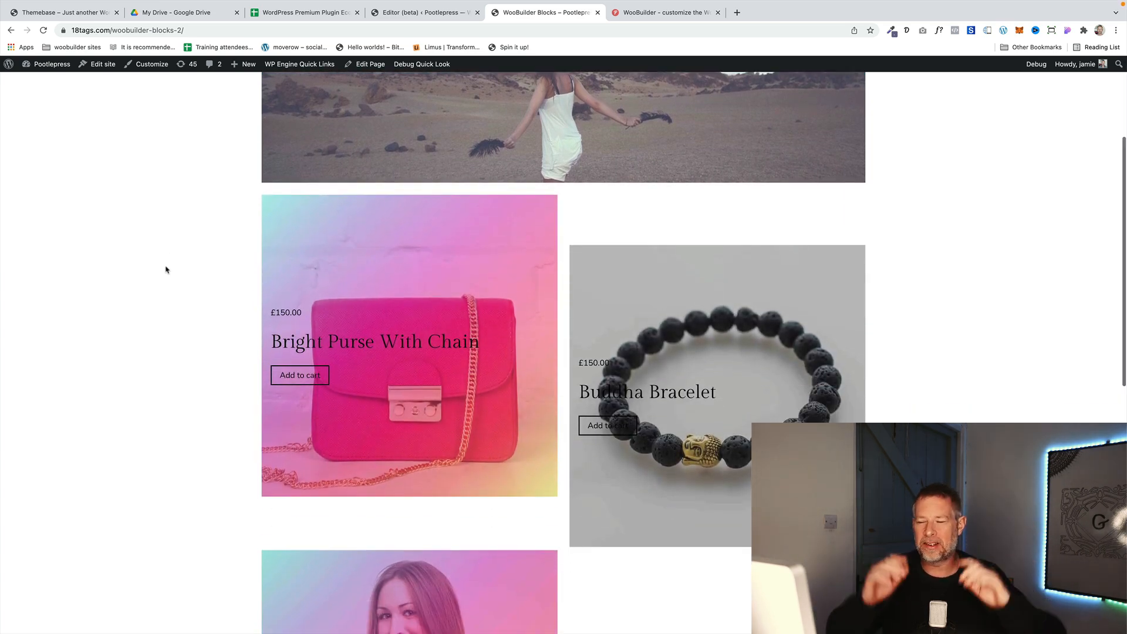
Step: Browse the WooBuilder blocks in the Single Product template's block inserter library
{"action": "scroll", "scroll_direction": "down", "scroll_amount": 3}
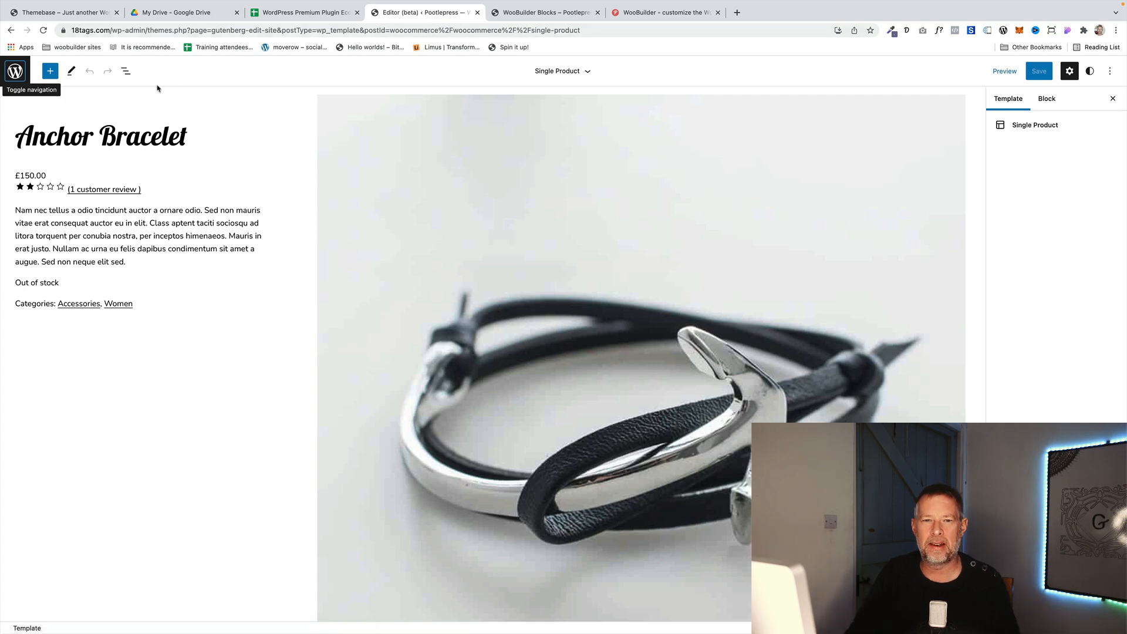
{"action": "left_click", "coordinate": [100, 136]}
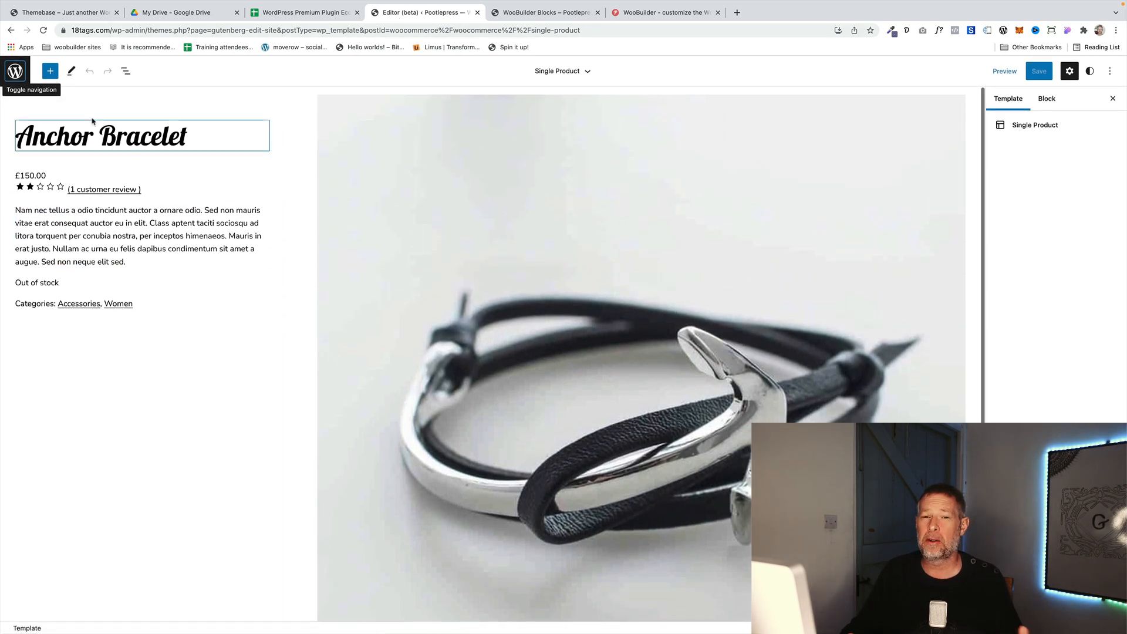
{"action": "left_click", "coordinate": [49, 71]}
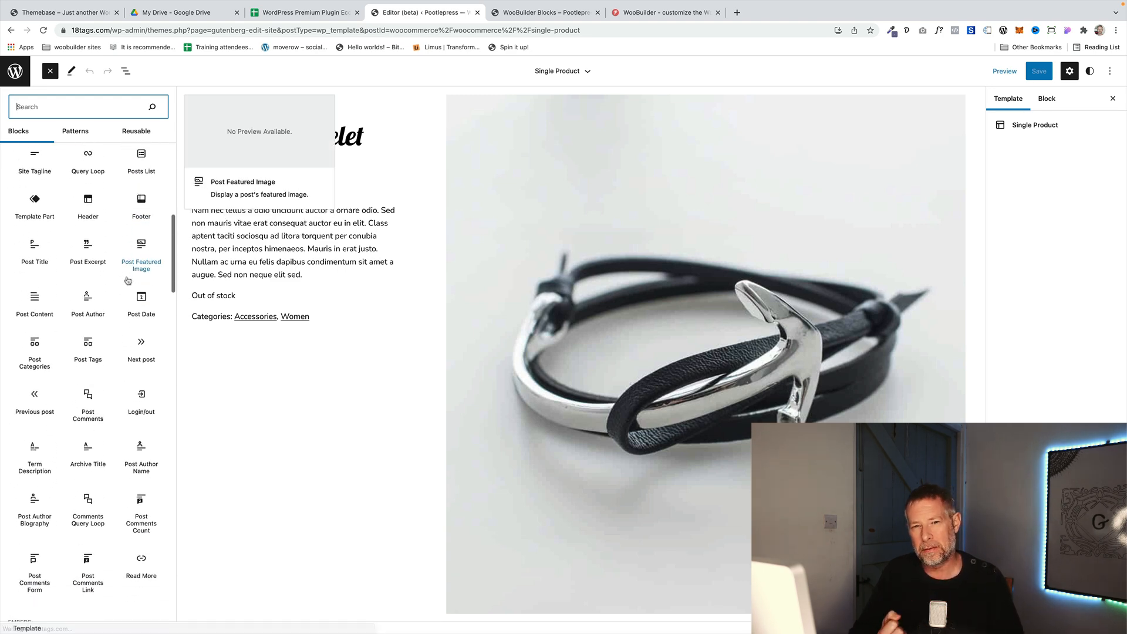
{"action": "scroll", "scroll_direction": "down", "scroll_amount": 3}
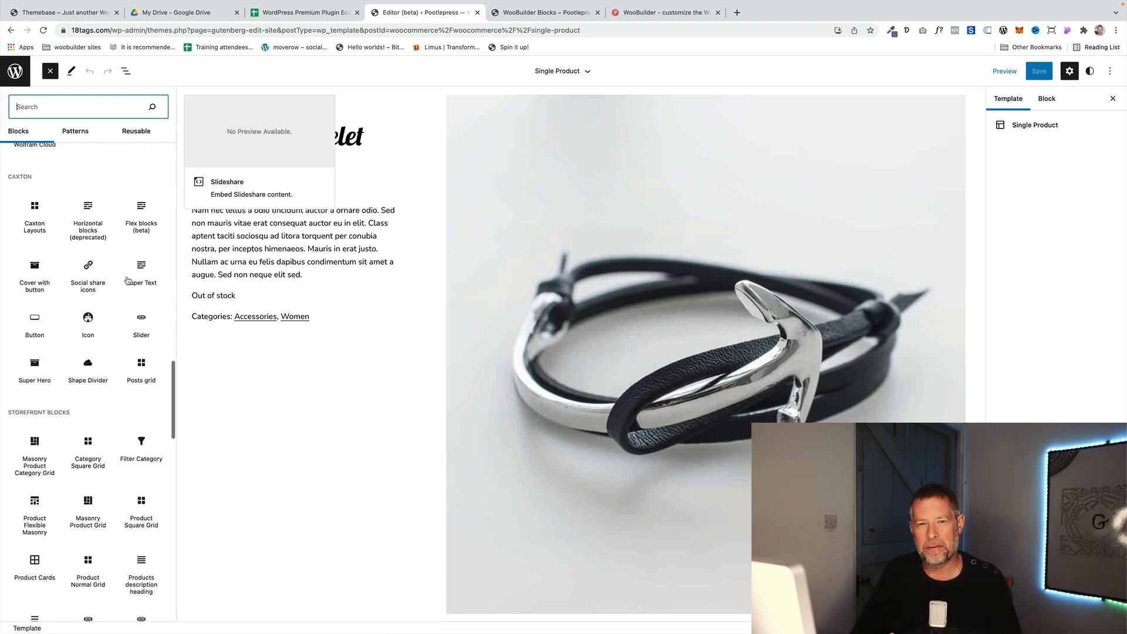
{"action": "scroll", "scroll_direction": "down", "scroll_amount": 3}
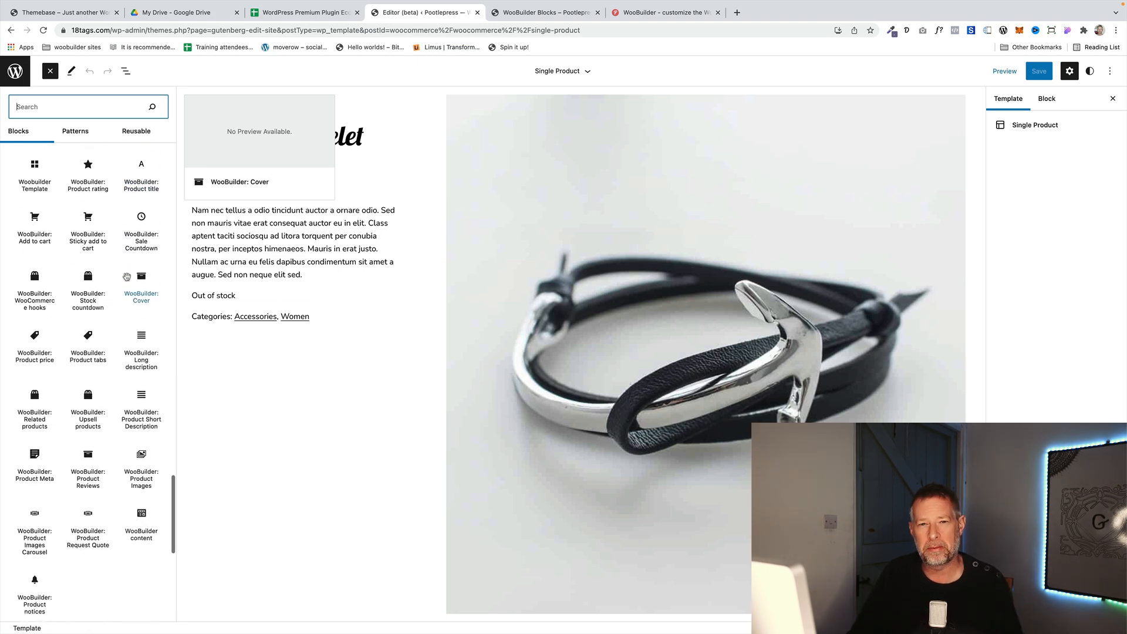
{"action": "left_click", "coordinate": [674, 13]}
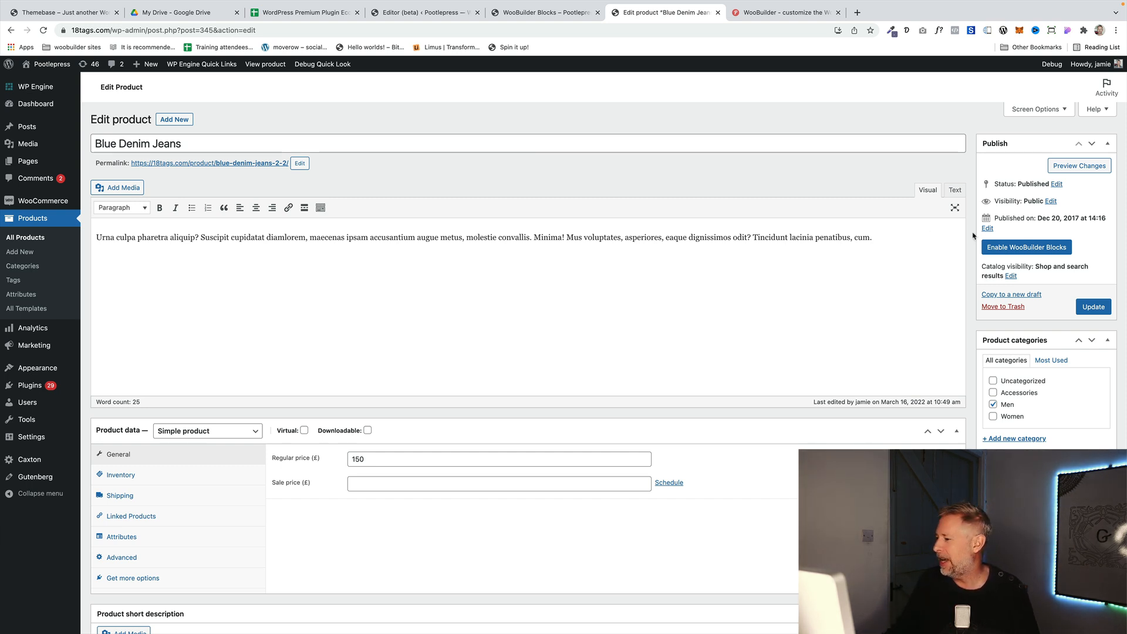
Step: Enable WooBuilder Blocks for Blue Denim Jeans and apply a prebuilt template layout
{"action": "left_click", "coordinate": [1026, 247]}
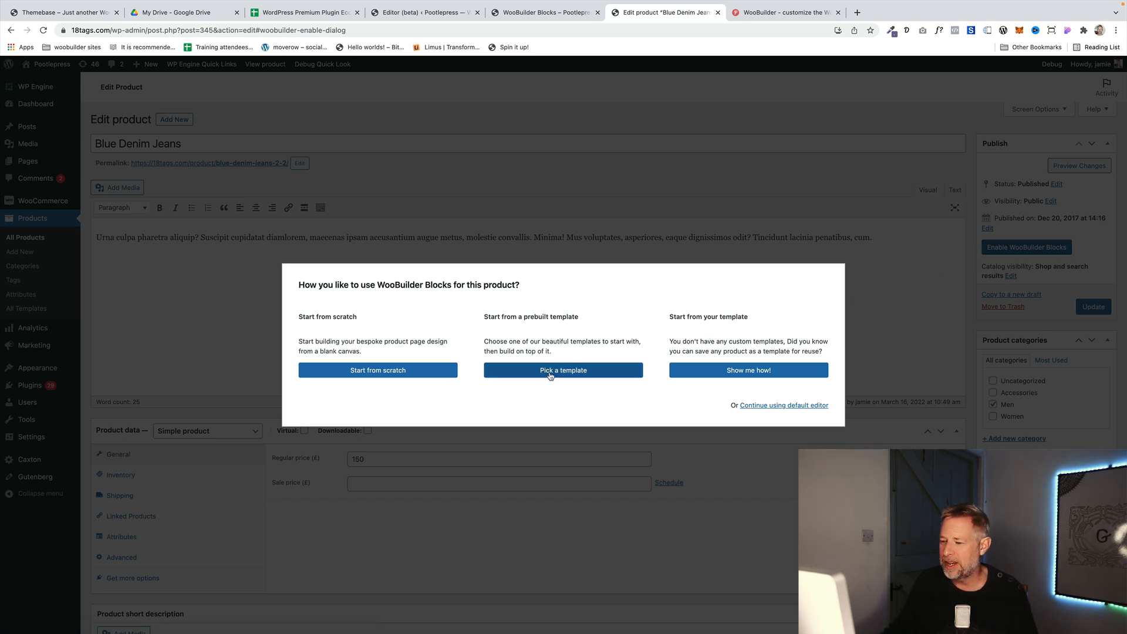
{"action": "left_click", "coordinate": [563, 370]}
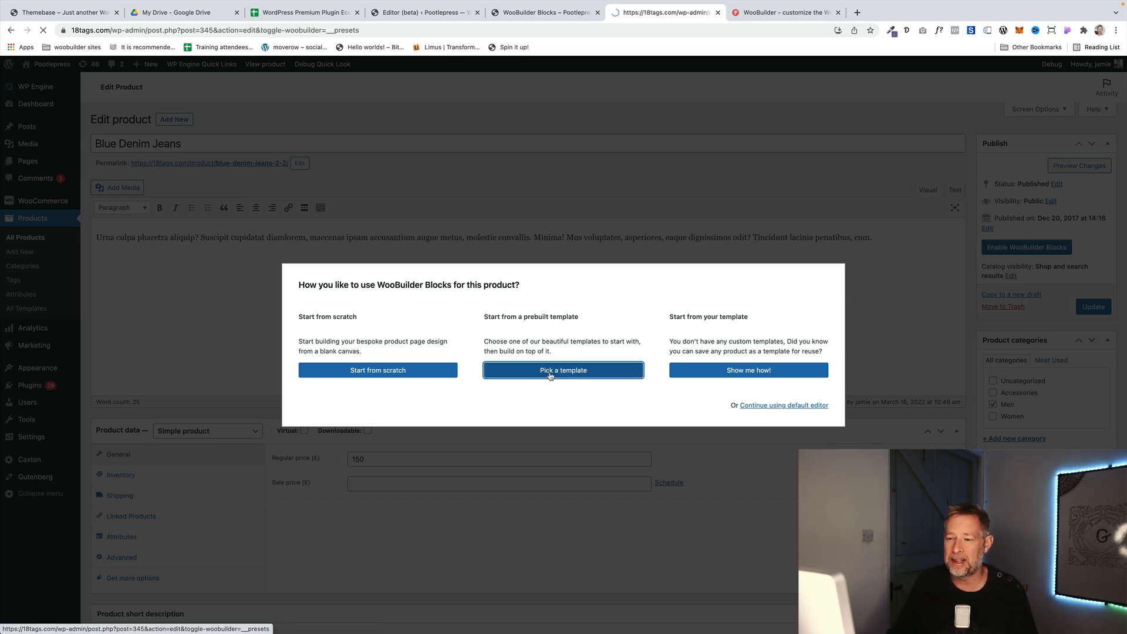
{"action": "left_click", "coordinate": [563, 370]}
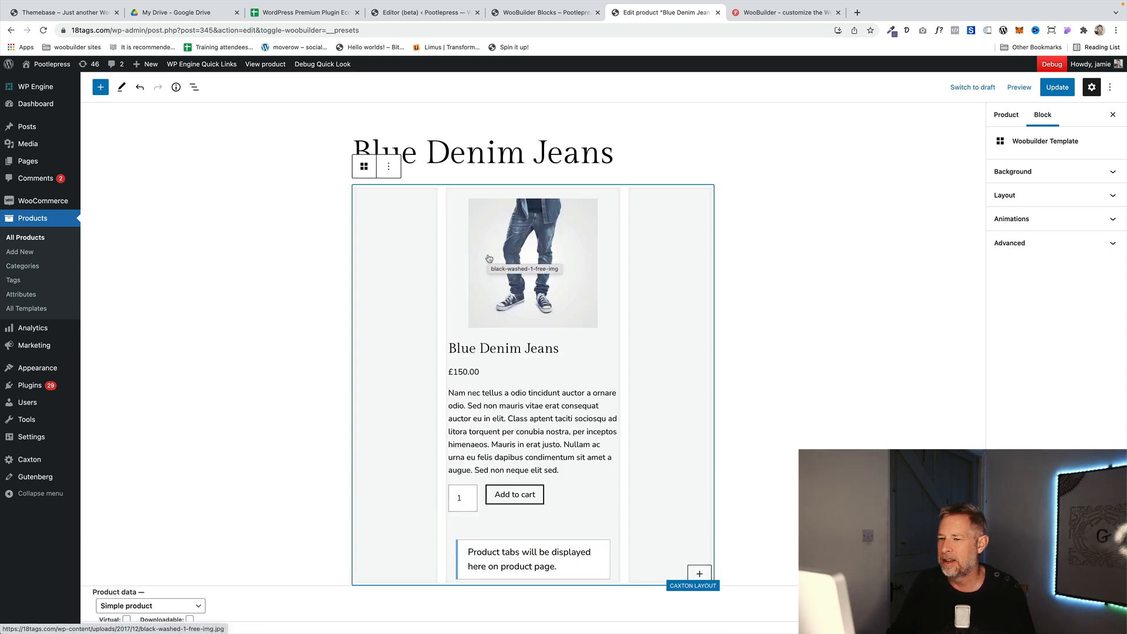
Step: Inspect the Product Images and Product Short Description blocks in List View, then open Dashboard
{"action": "left_click", "coordinate": [193, 87]}
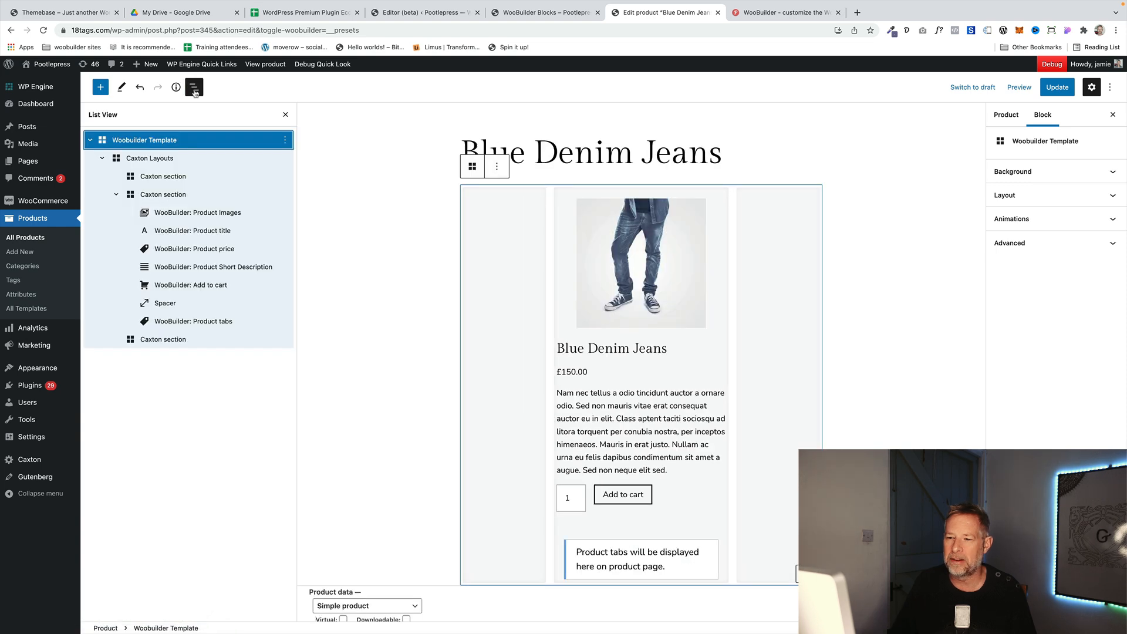
{"action": "left_click", "coordinate": [213, 266]}
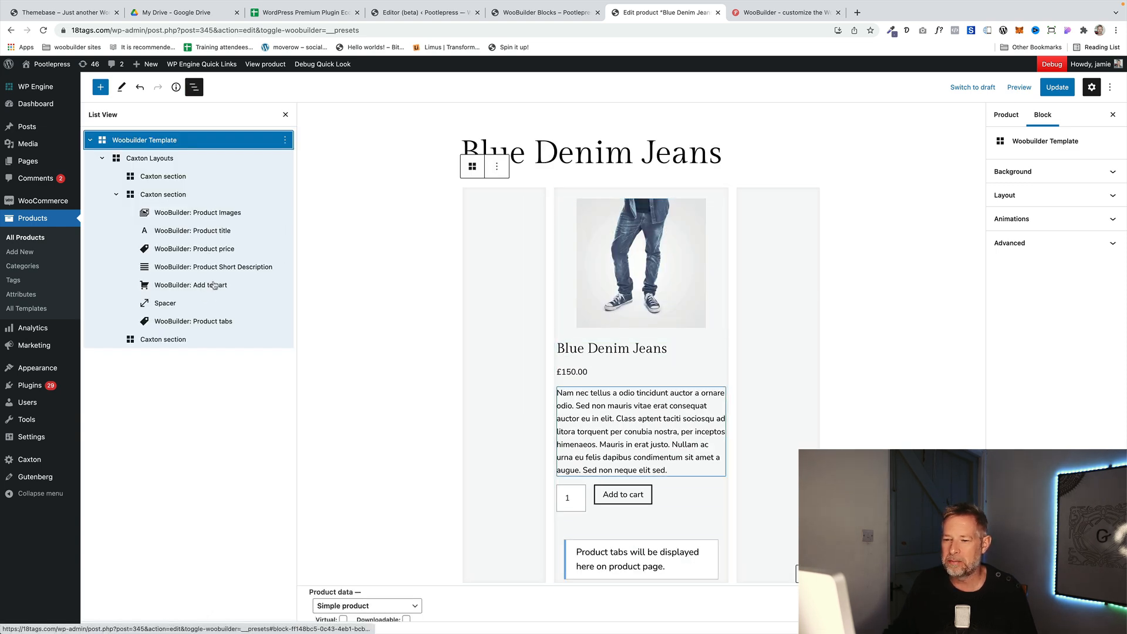
{"action": "left_click", "coordinate": [198, 212]}
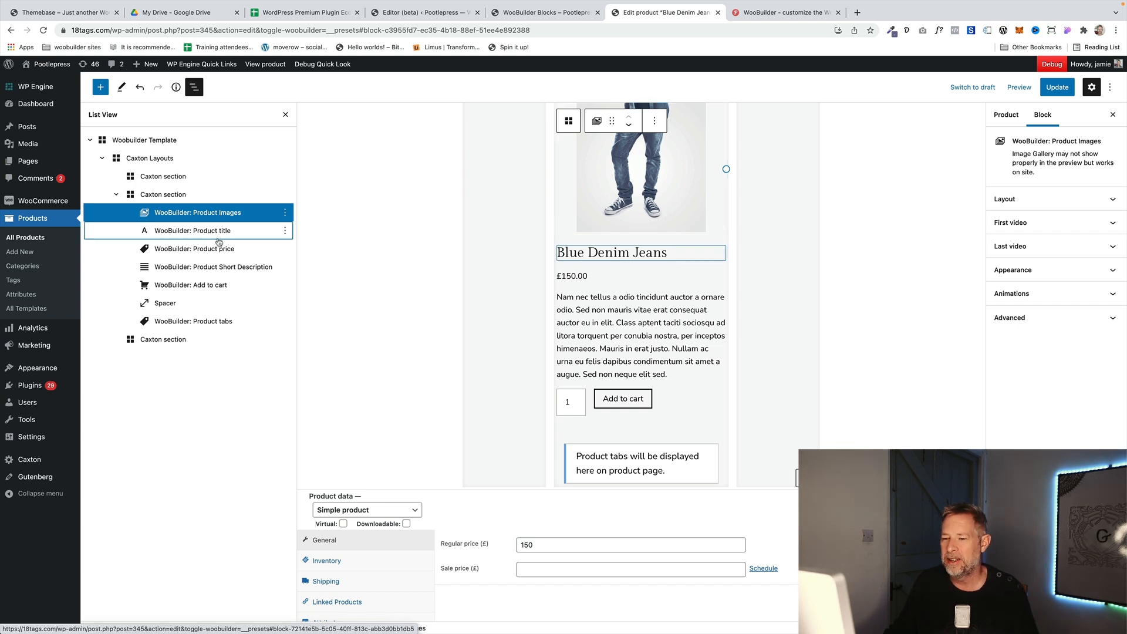
{"action": "left_click", "coordinate": [213, 267]}
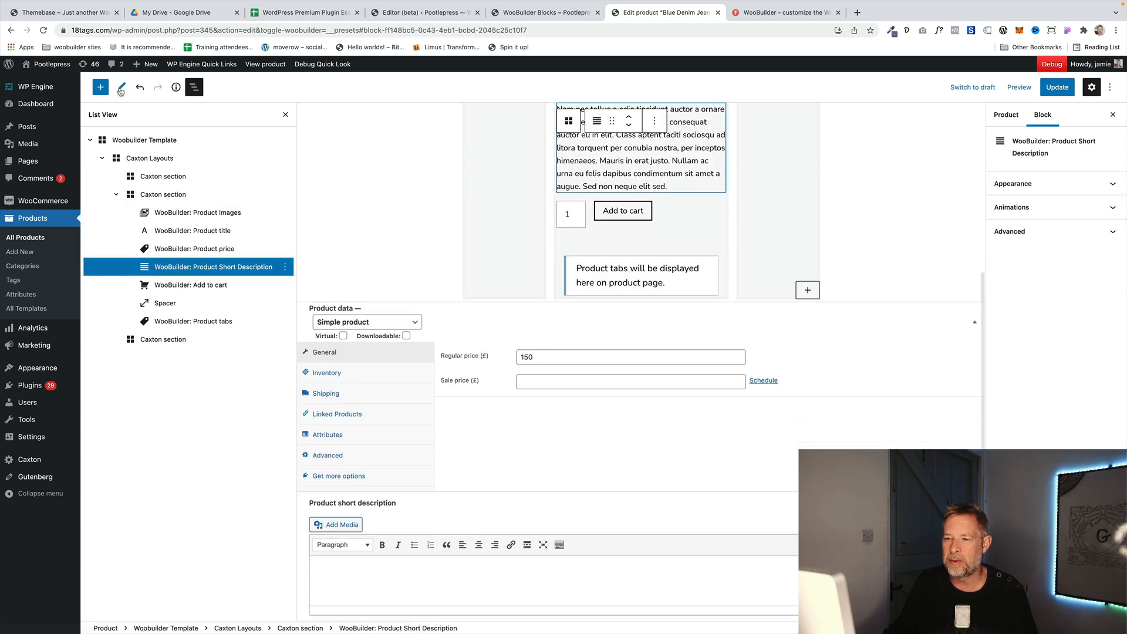
{"action": "left_click", "coordinate": [100, 87]}
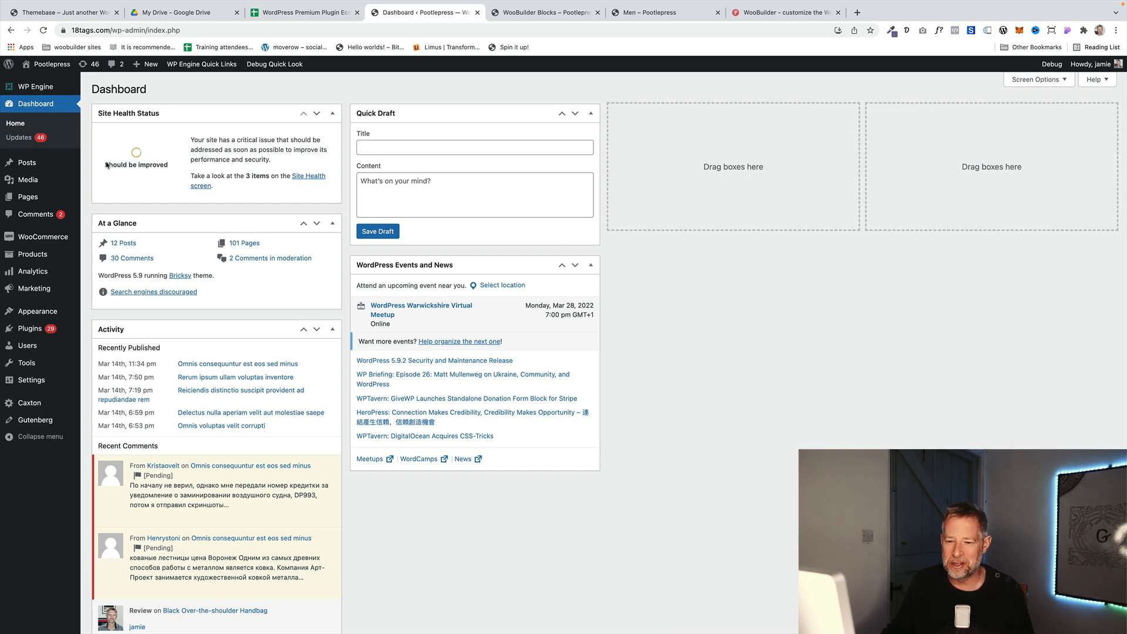
{"action": "mouse_move", "coordinate": [38, 311]}
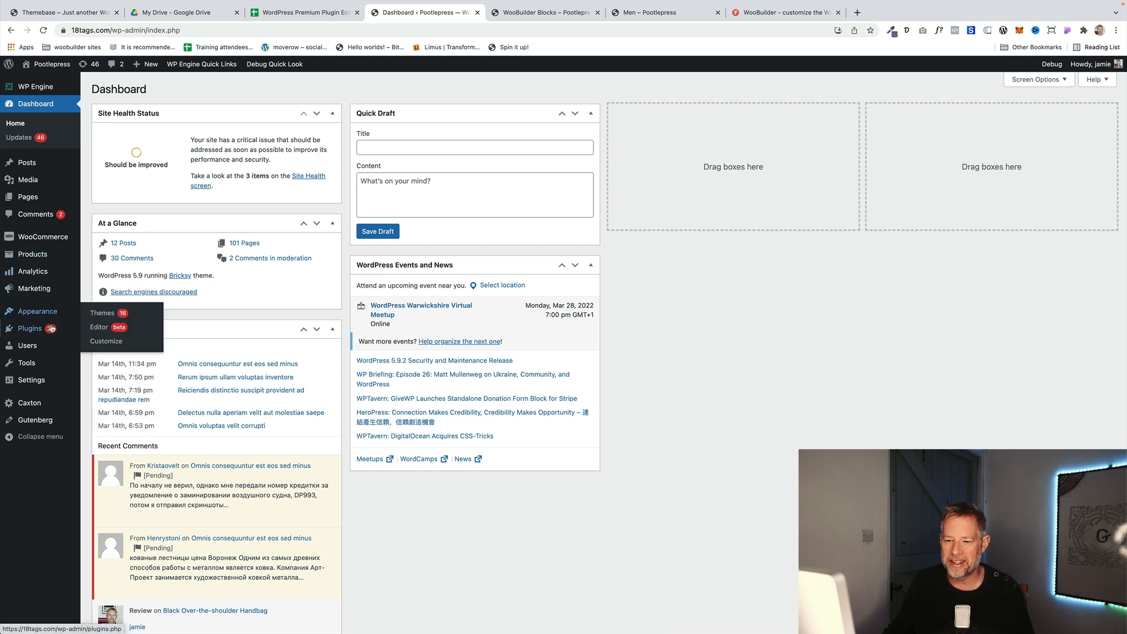
{"action": "mouse_move", "coordinate": [247, 292]}
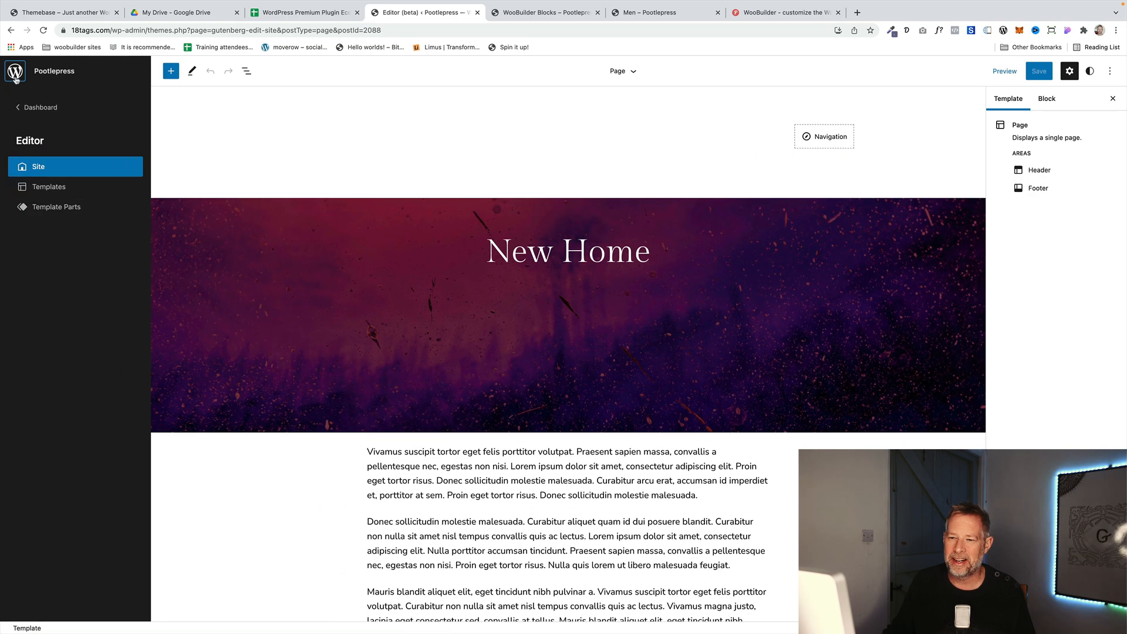
Step: Open the Single Product template from the site editor's Templates list
{"action": "left_click", "coordinate": [49, 186]}
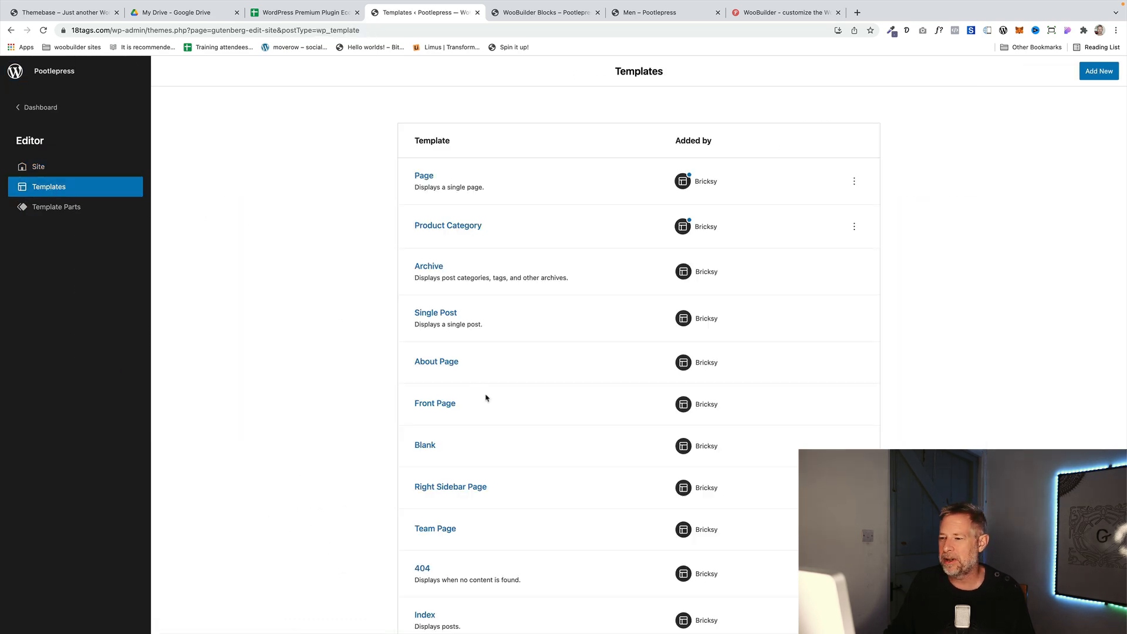
{"action": "scroll", "scroll_direction": "down", "scroll_amount": 3}
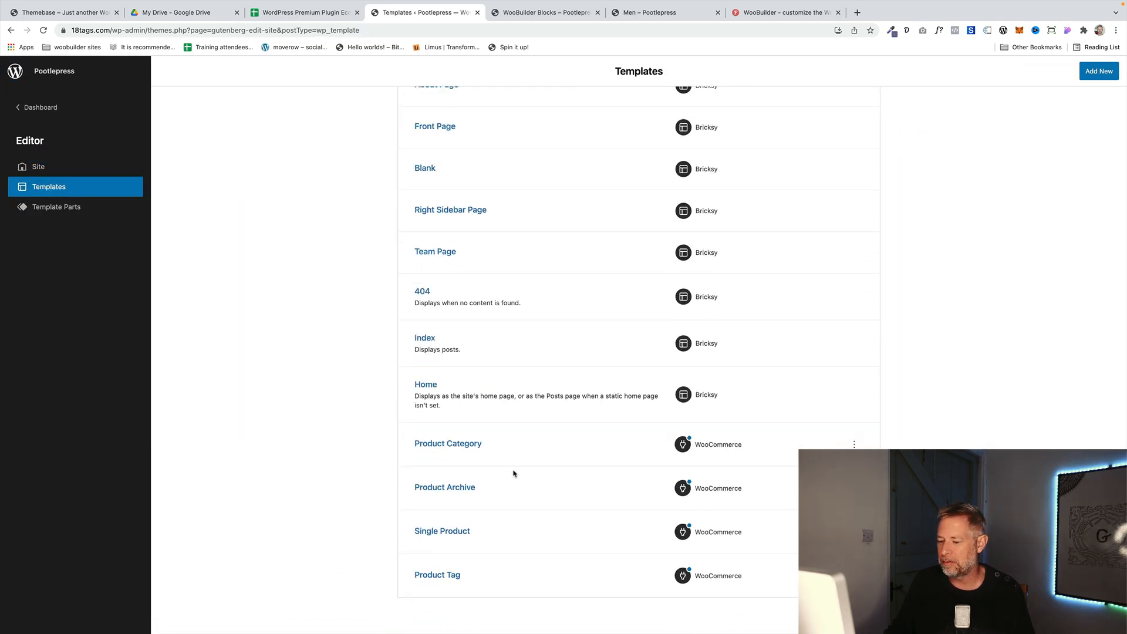
{"action": "left_click", "coordinate": [442, 531]}
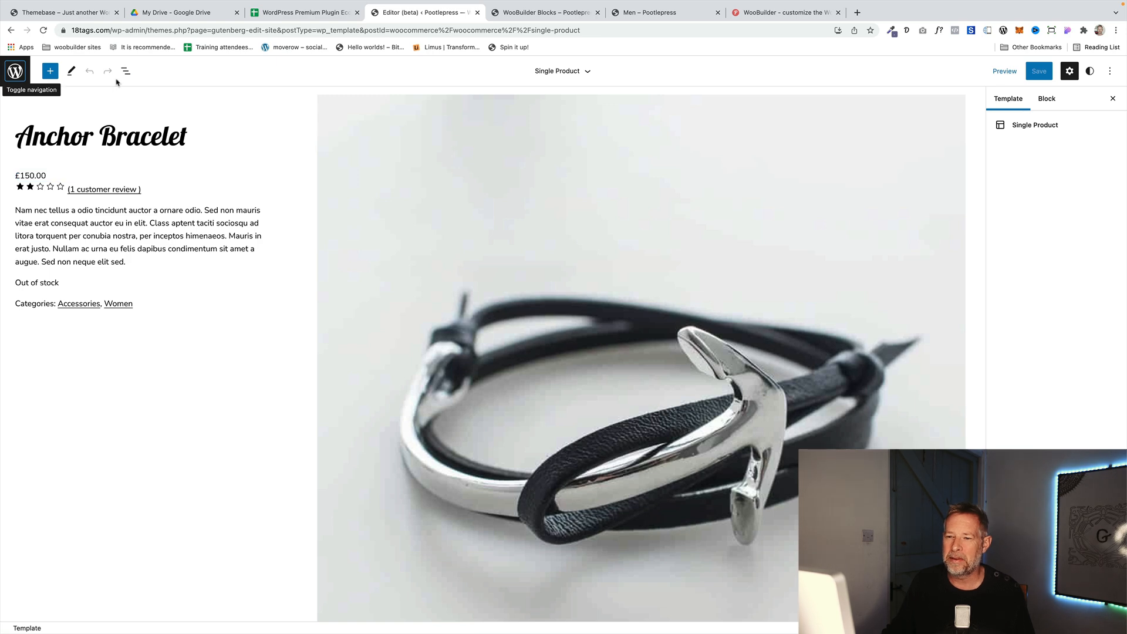
Step: Show the Single Product template's block outline and select the Anchor Bracelet title
{"action": "left_click", "coordinate": [124, 70]}
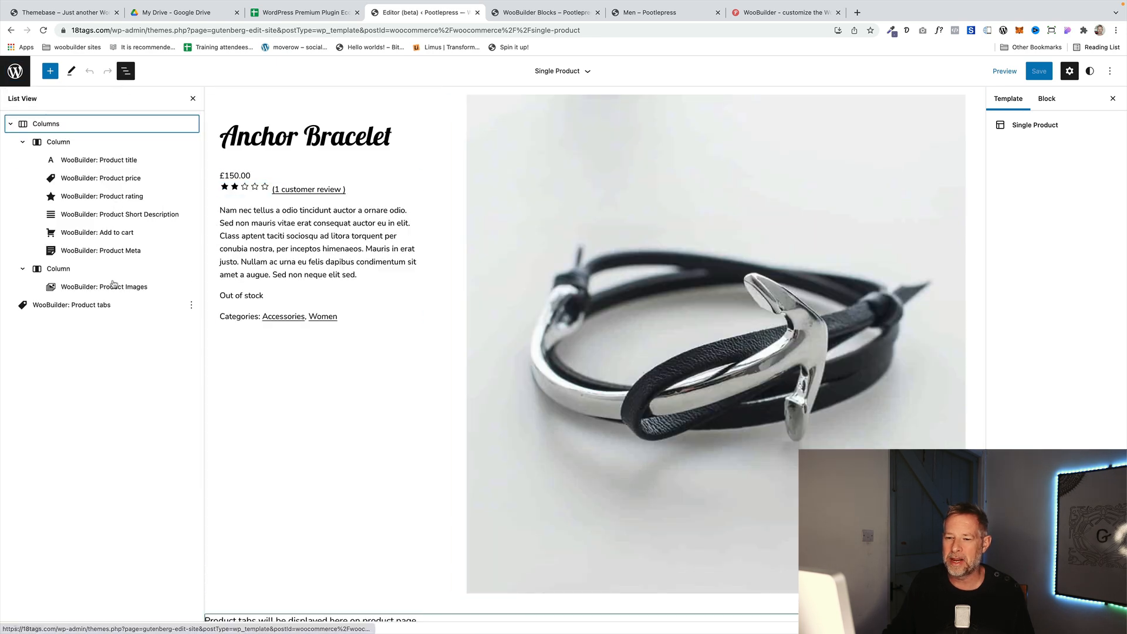
{"action": "left_click", "coordinate": [105, 160]}
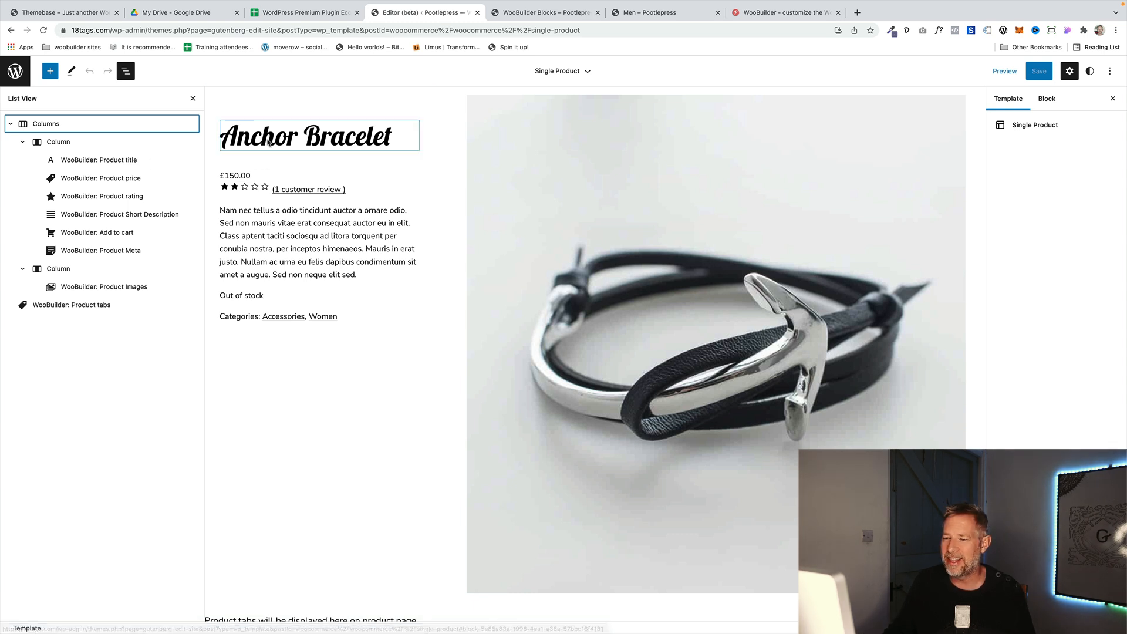
{"action": "left_click", "coordinate": [439, 154]}
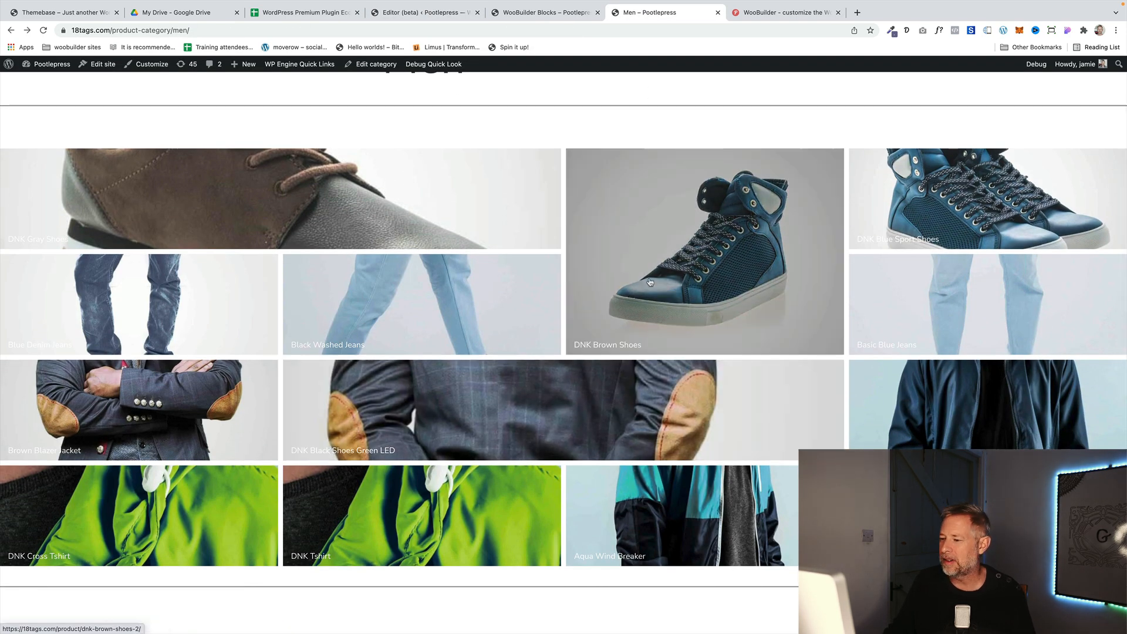
Step: View the DNK Black Shoes Green LED product page, then return to the template editor
{"action": "left_click", "coordinate": [649, 282]}
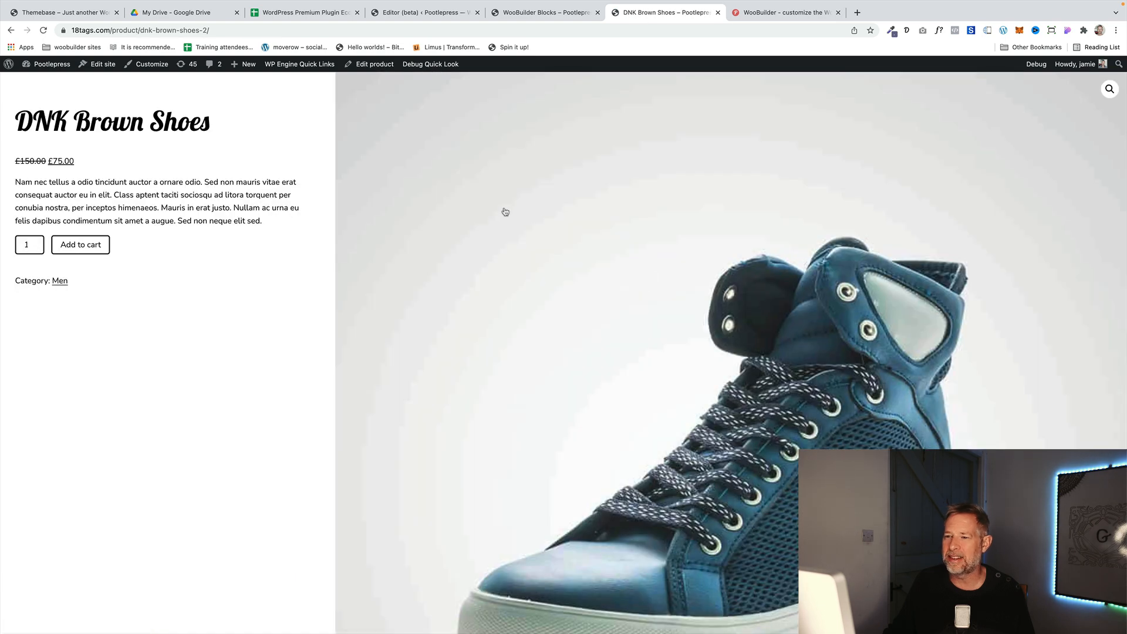
{"action": "left_click", "coordinate": [59, 281]}
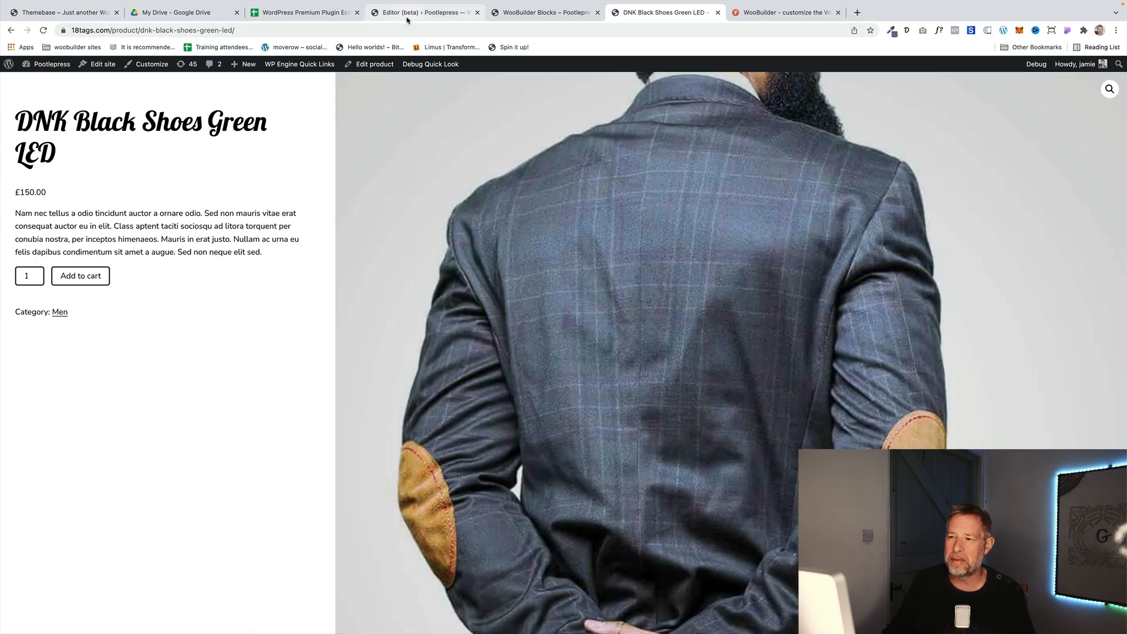
{"action": "left_click", "coordinate": [422, 13]}
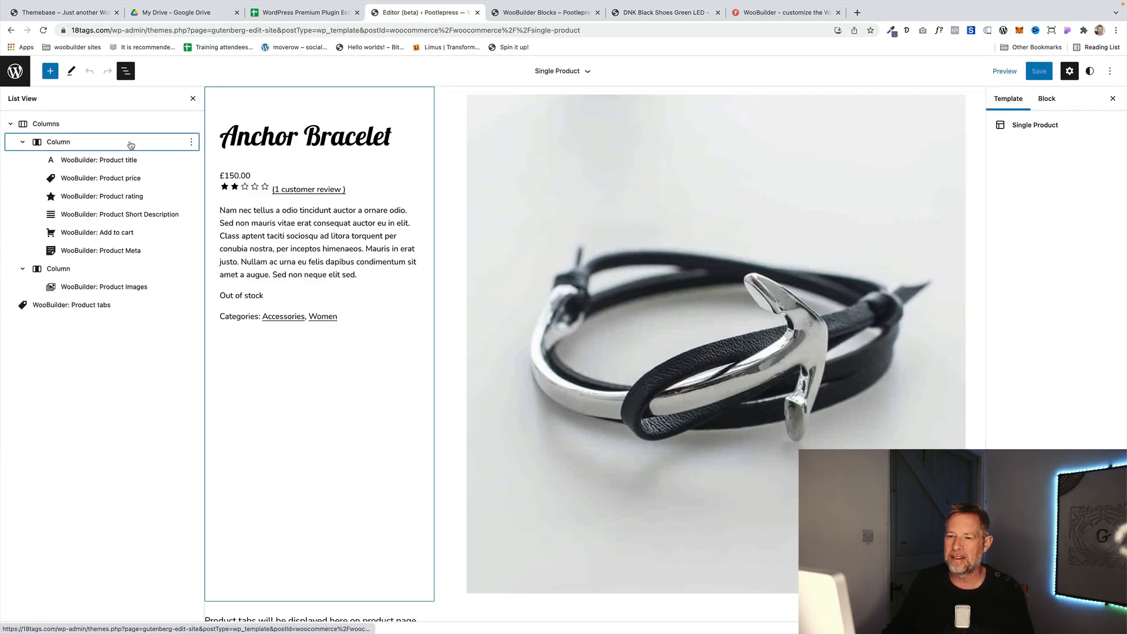
Step: Move the product details column after the images column and save the template
{"action": "left_click", "coordinate": [58, 142]}
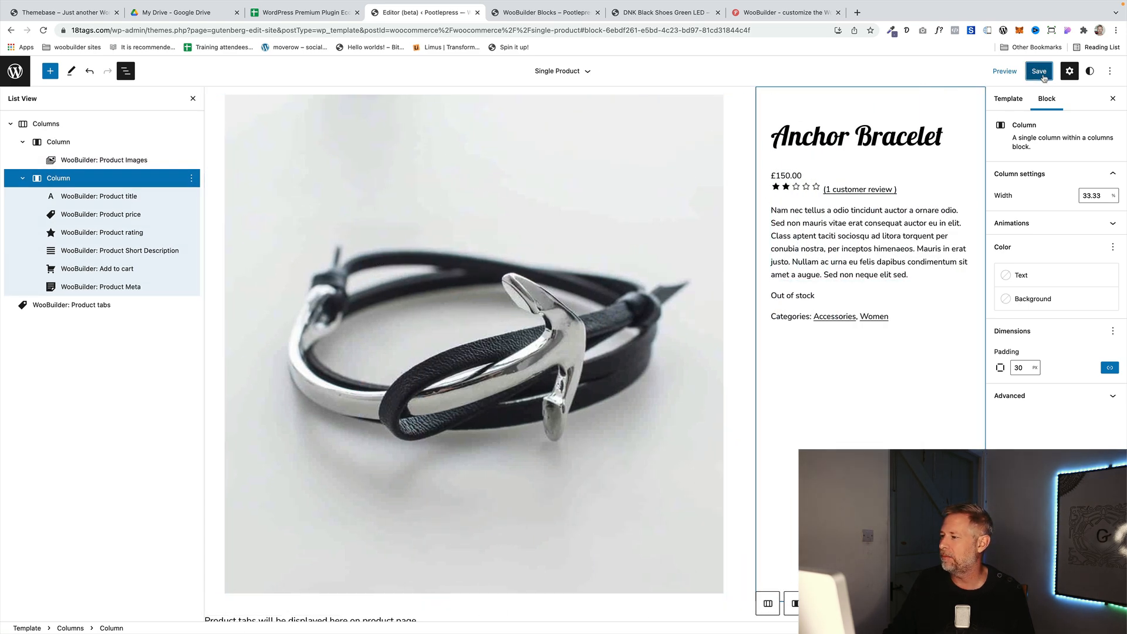
{"action": "left_click", "coordinate": [670, 12]}
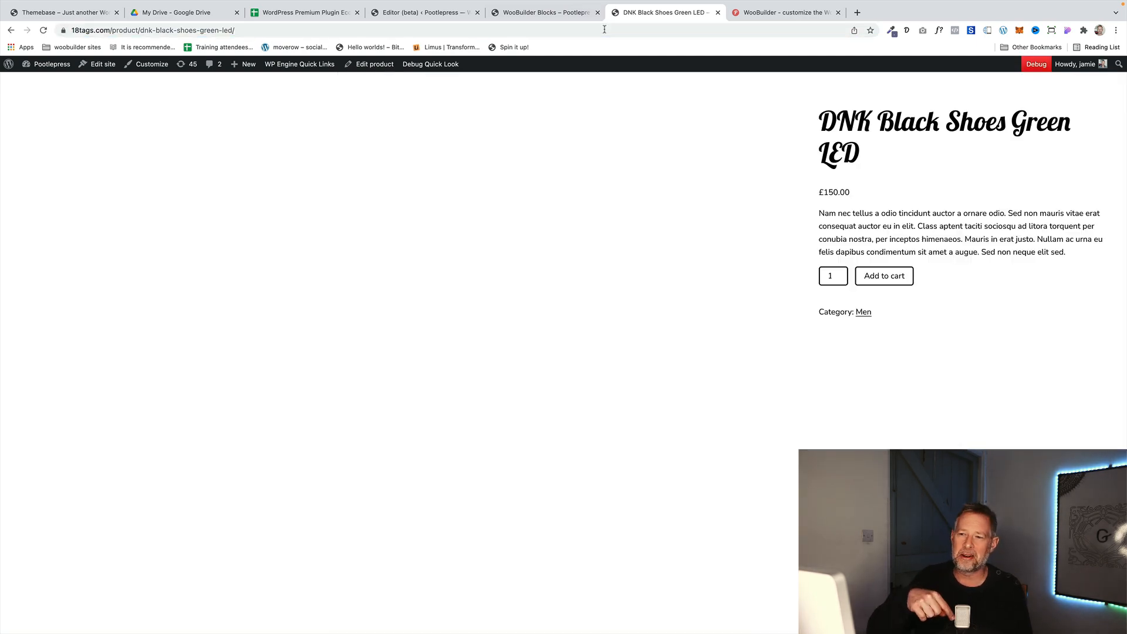
Step: Check Aqua Wind Breaker's layout via the Men category, then switch to WooBuilder Blocks
{"action": "left_click", "coordinate": [543, 12]}
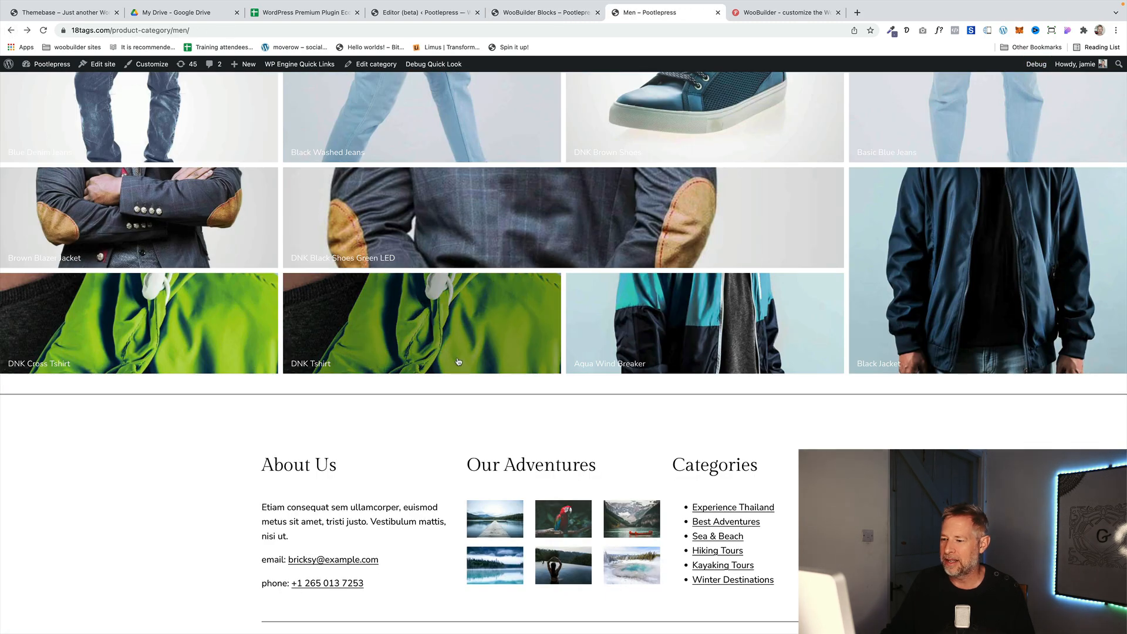
{"action": "left_click", "coordinate": [705, 322]}
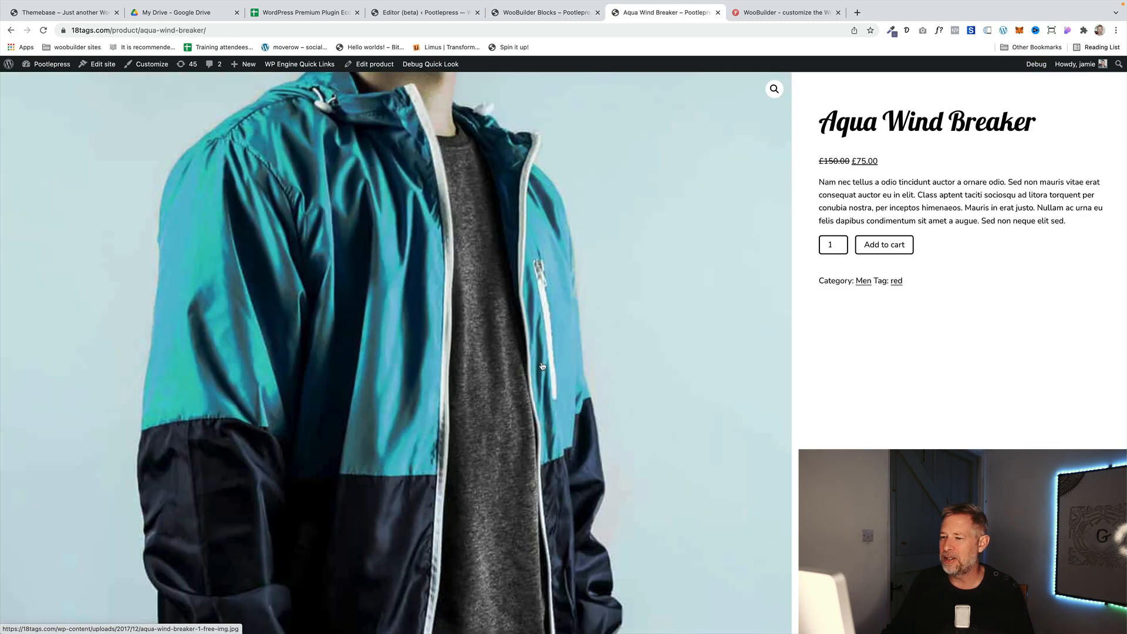
{"action": "left_click", "coordinate": [423, 12]}
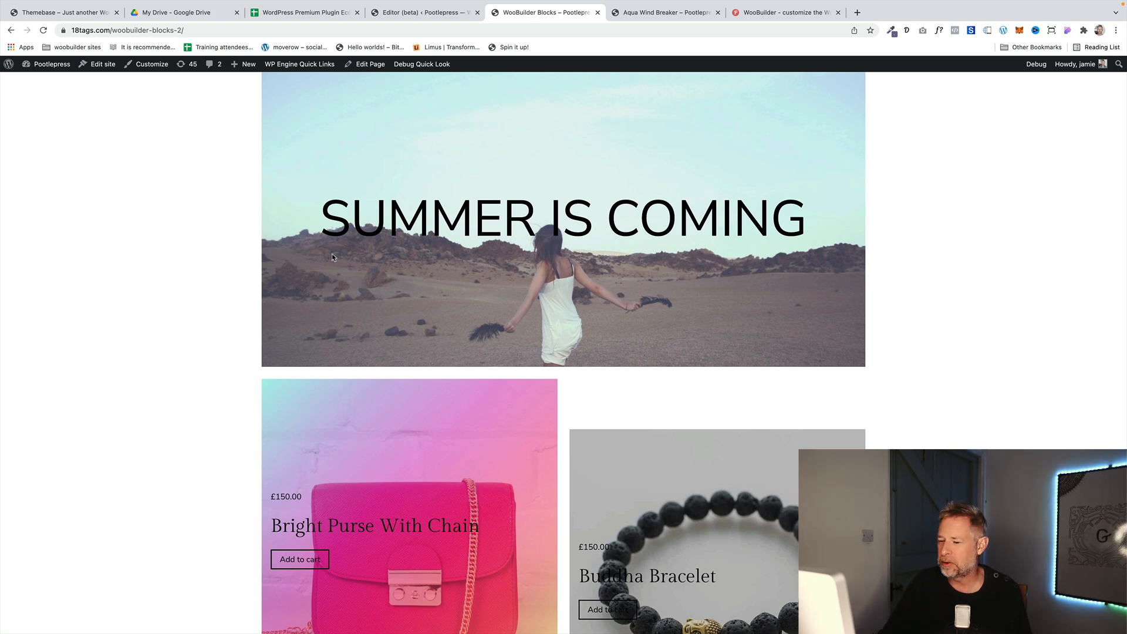
Step: Refresh and scroll through the WooBuilder Blocks cover cards, then choose Edit Page
{"action": "left_click", "coordinate": [135, 32]}
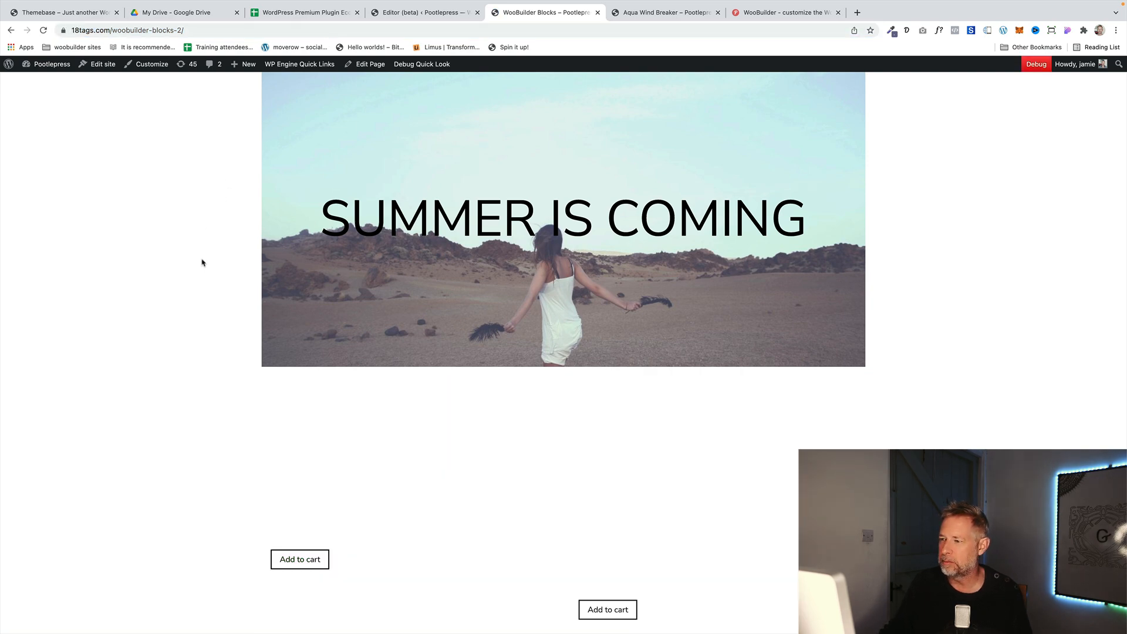
{"action": "scroll", "scroll_direction": "down", "scroll_amount": 3}
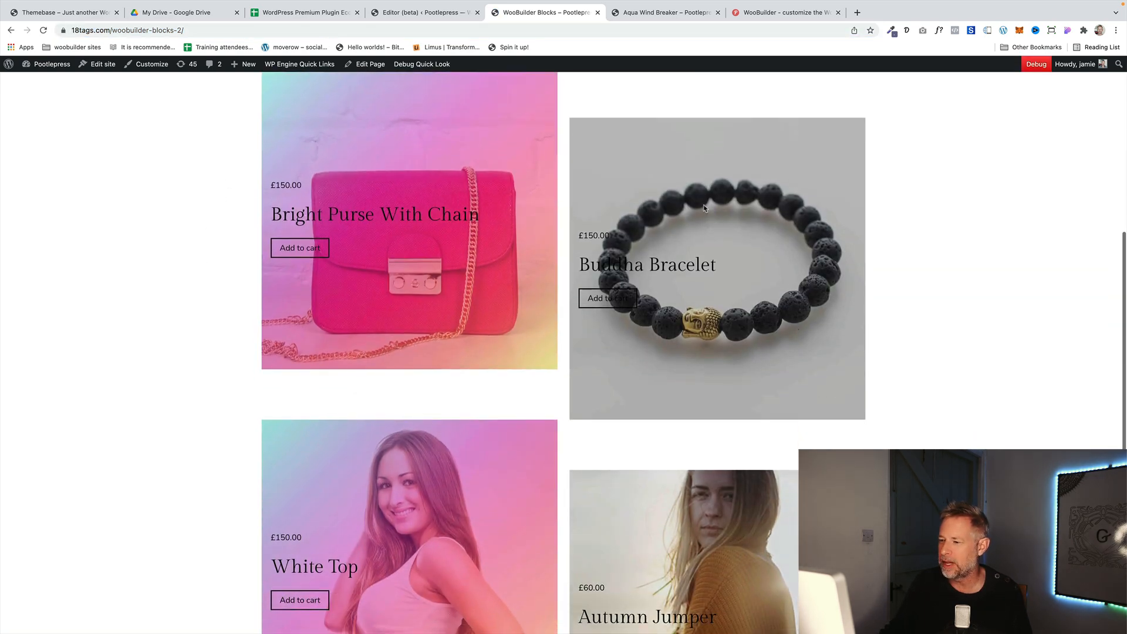
{"action": "scroll", "scroll_direction": "down", "scroll_amount": 3}
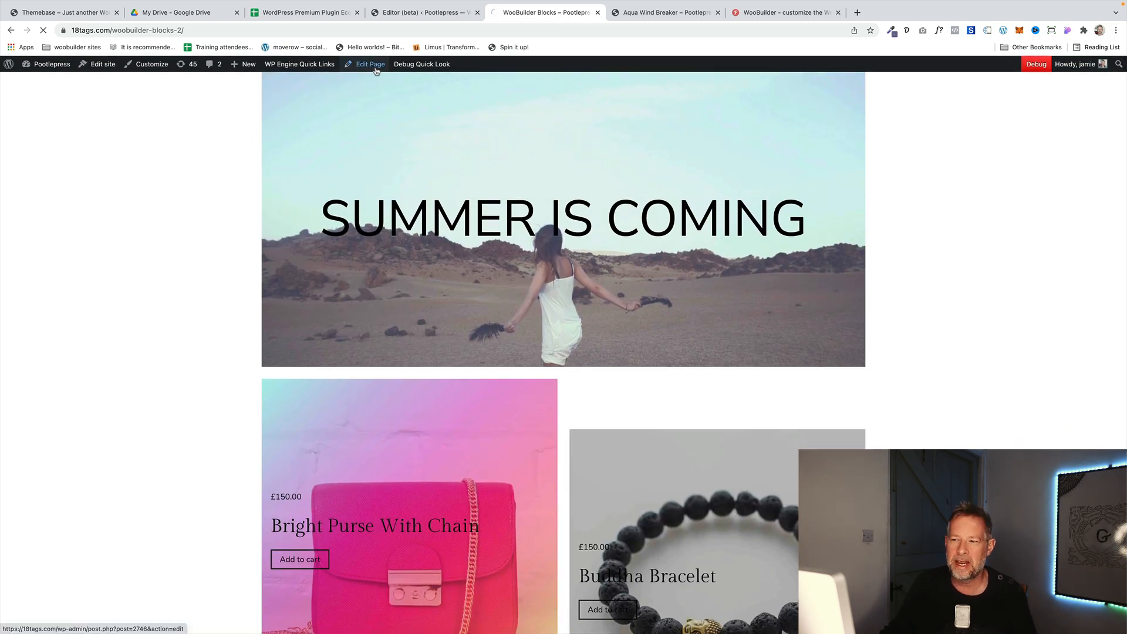
{"action": "left_click", "coordinate": [369, 63]}
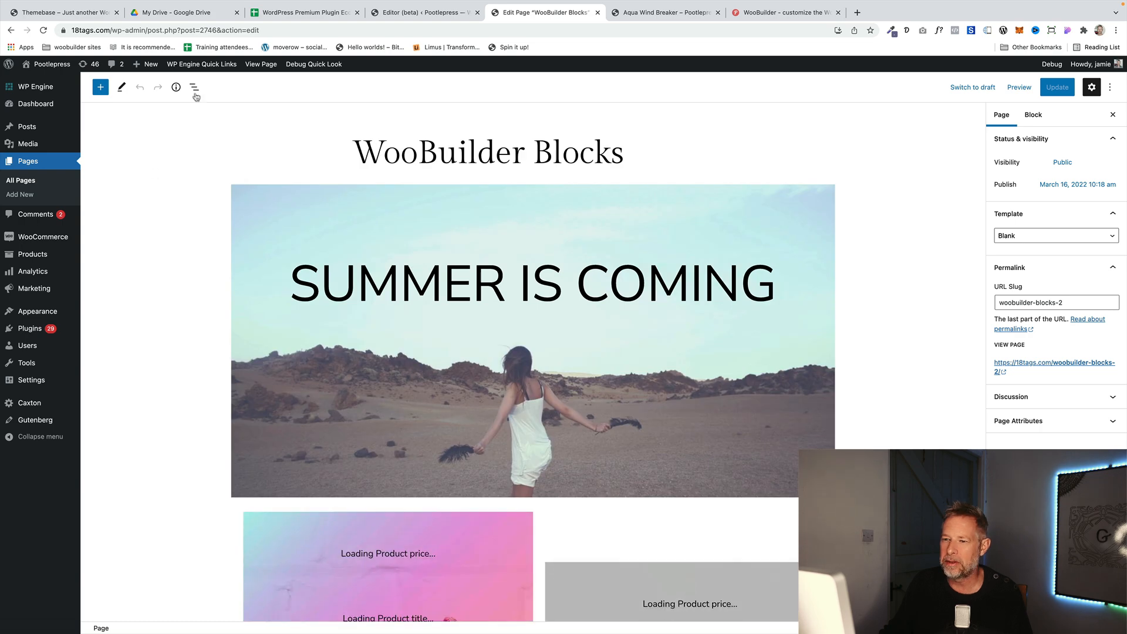
Step: In List View, select the Bright Purse card's Columns, cover, title and add-to-cart blocks
{"action": "left_click", "coordinate": [194, 86]}
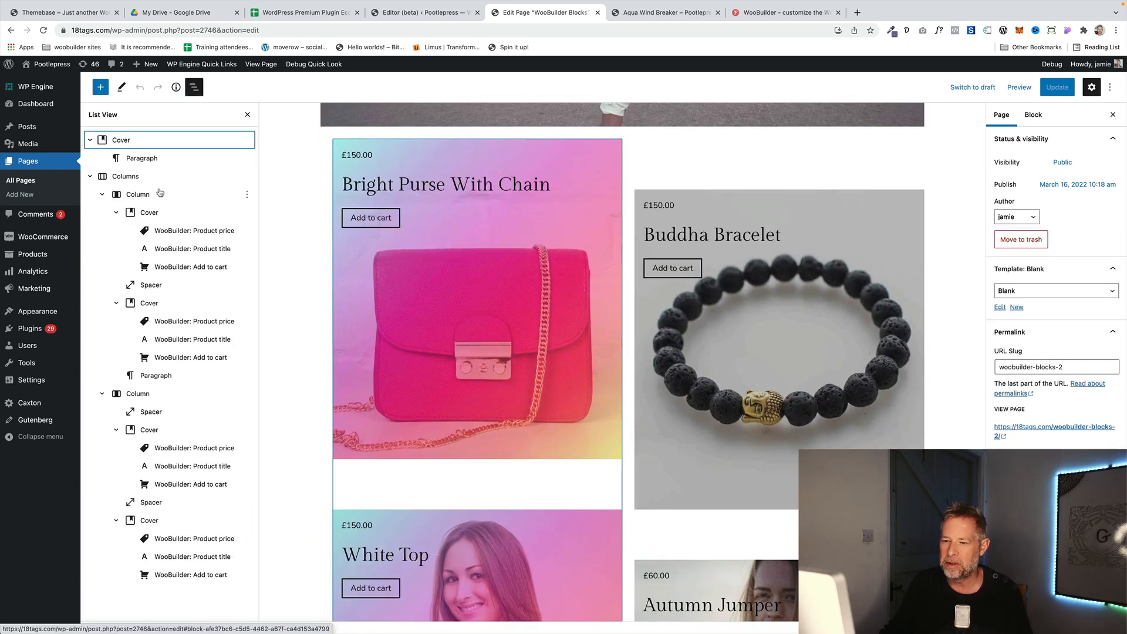
{"action": "left_click", "coordinate": [125, 176]}
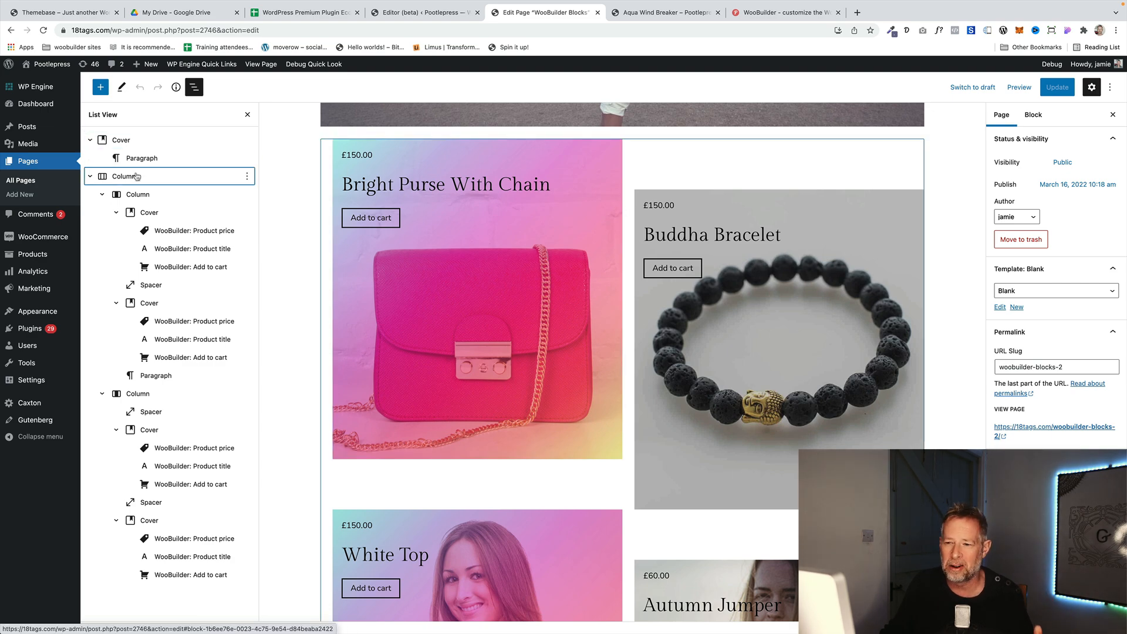
{"action": "left_click", "coordinate": [123, 176]}
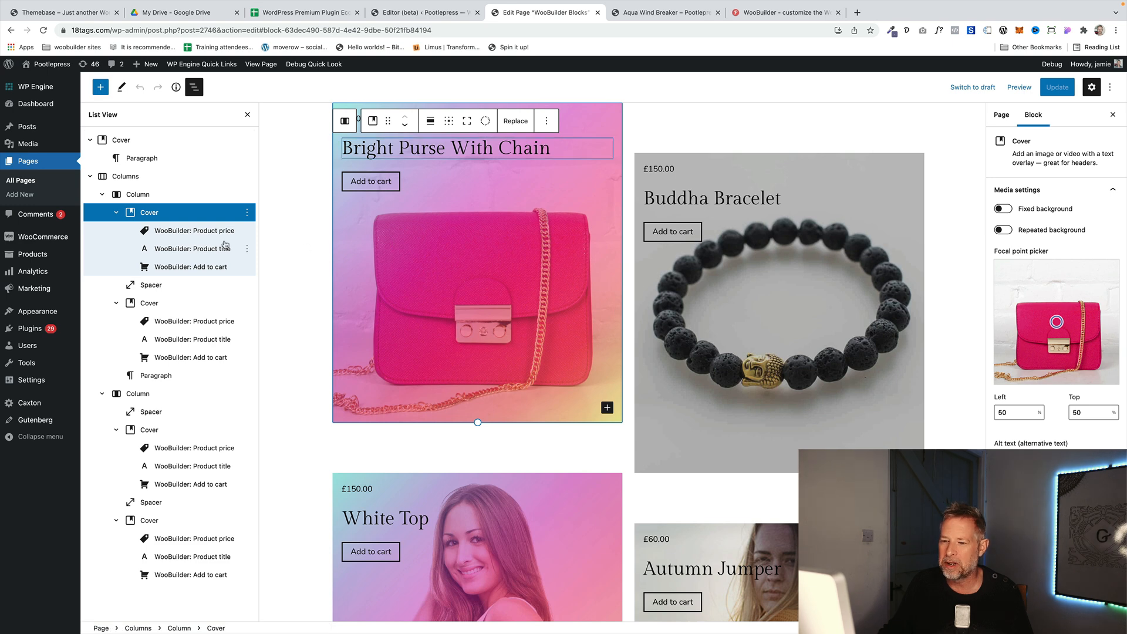
{"action": "left_click", "coordinate": [192, 248]}
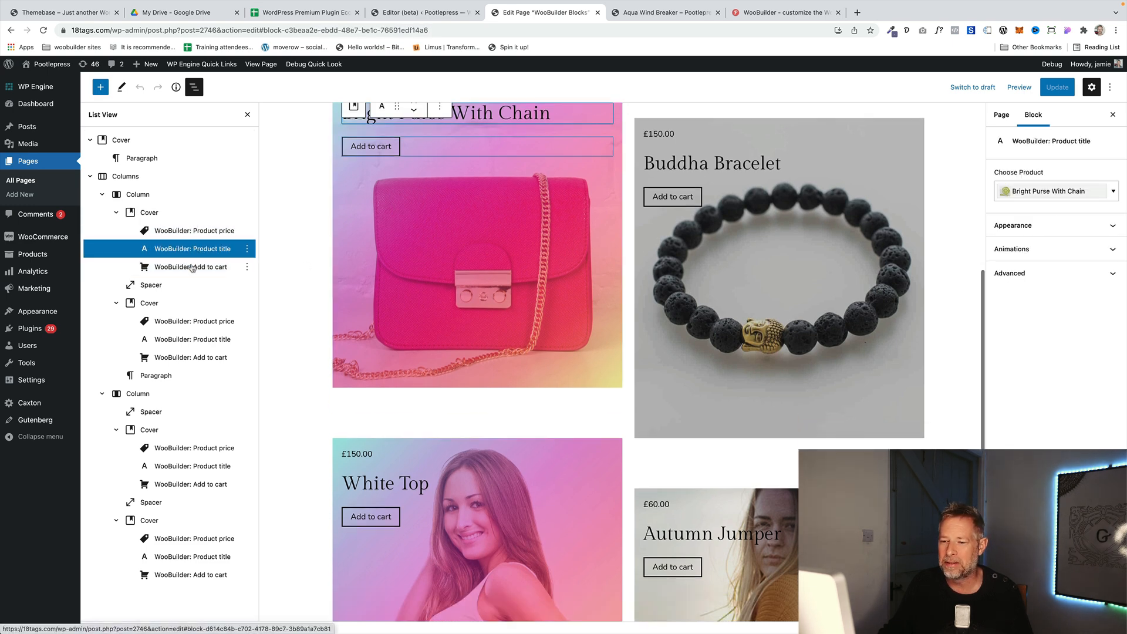
{"action": "left_click", "coordinate": [191, 267]}
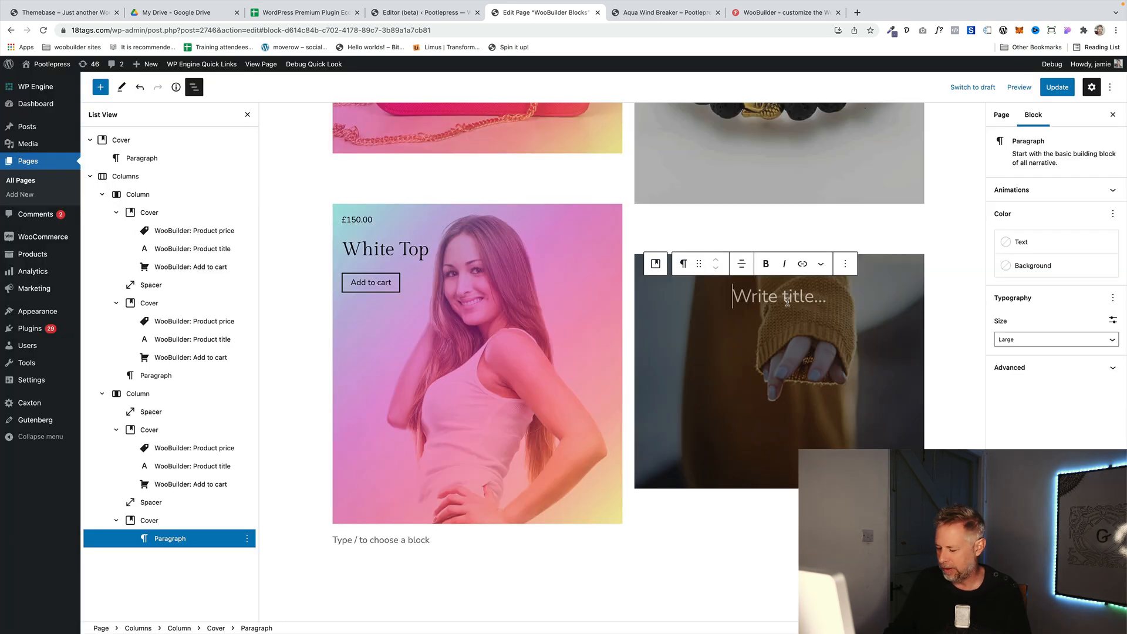
Step: Insert a WooBuilder: Product price block in the cover, linked to Autumn Jumper (£60.00)
{"action": "type", "text": "/"}
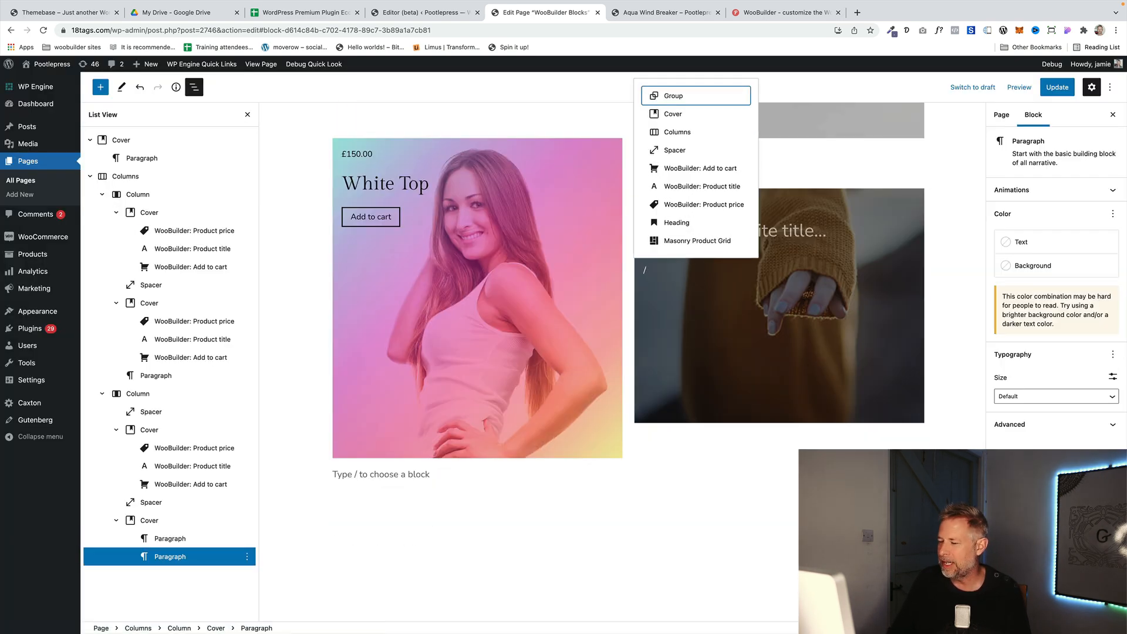
{"action": "type", "text": "p"}
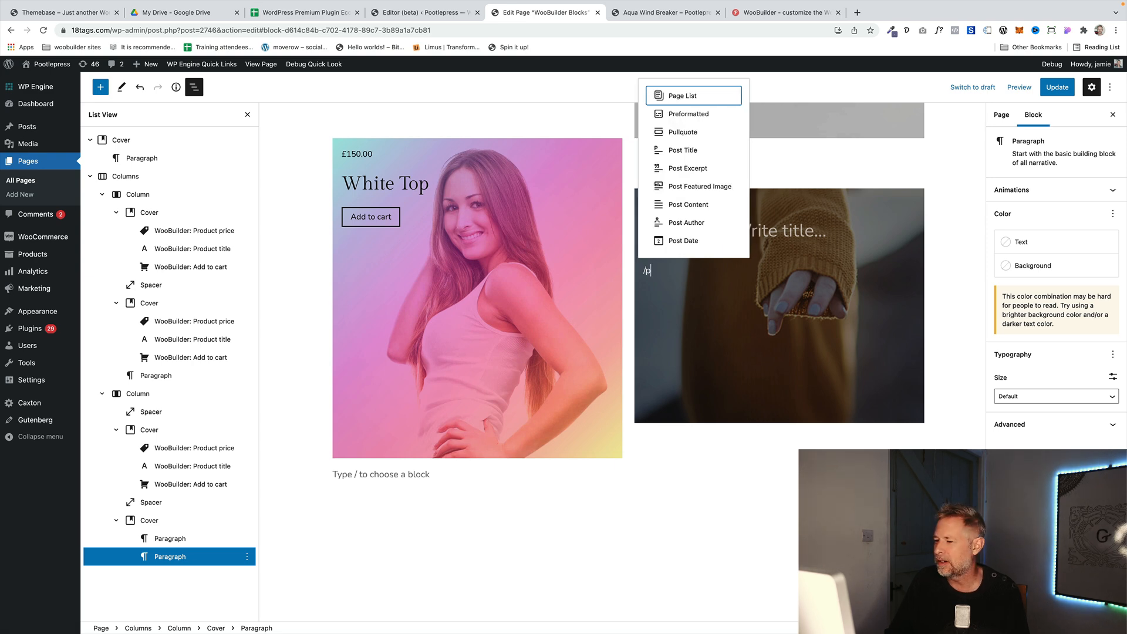
{"action": "type", "text": "woobuilder prod"}
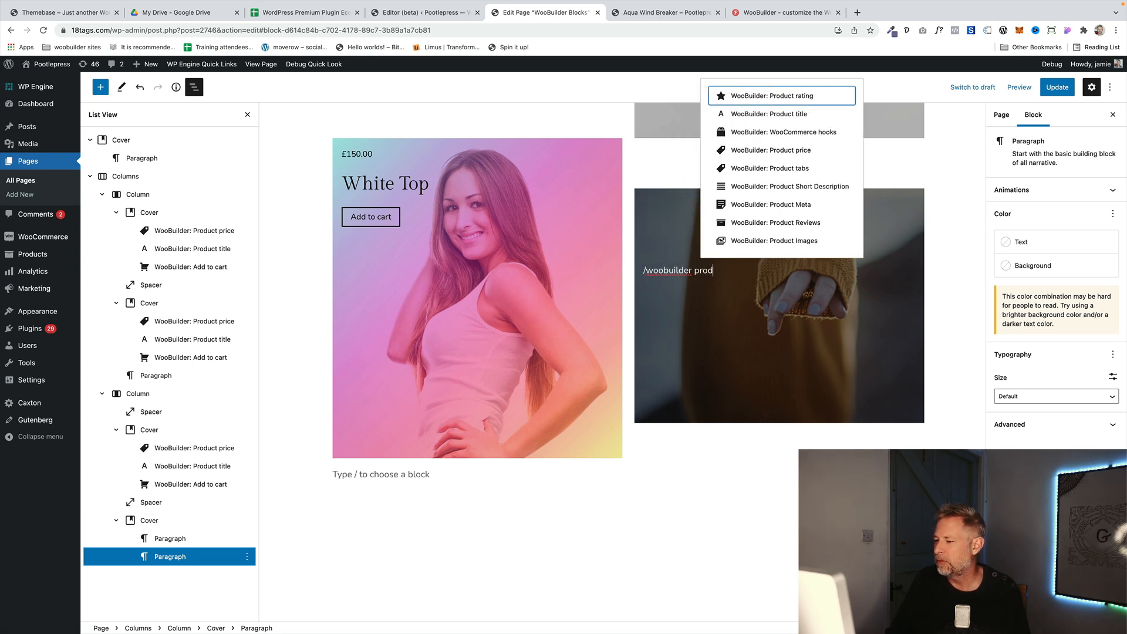
{"action": "left_click", "coordinate": [770, 150]}
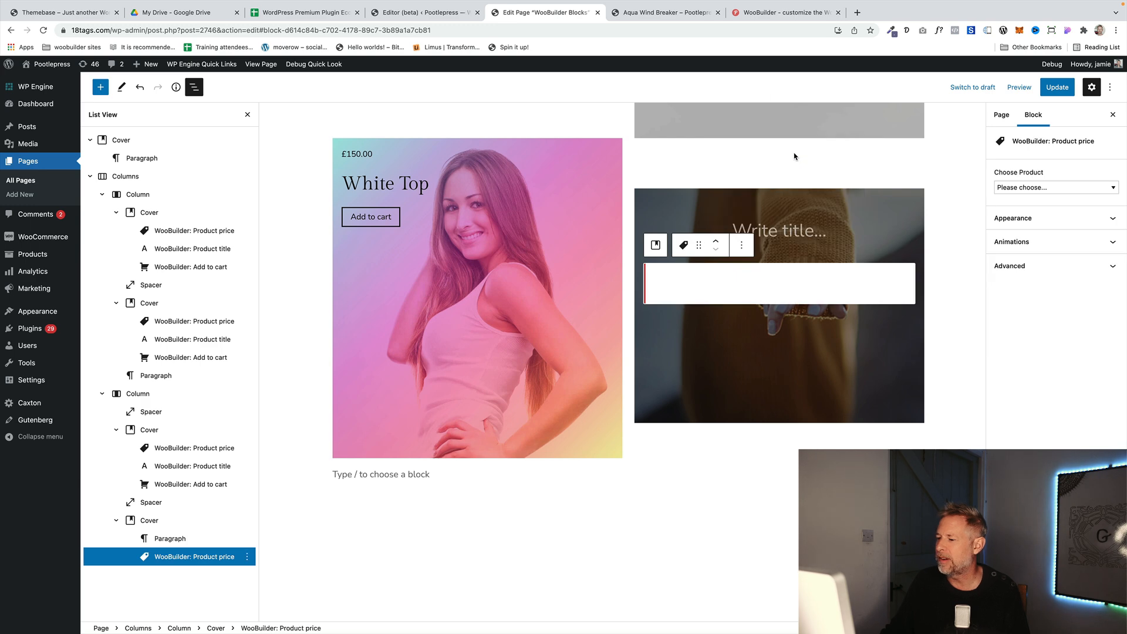
{"action": "left_click", "coordinate": [1055, 188]}
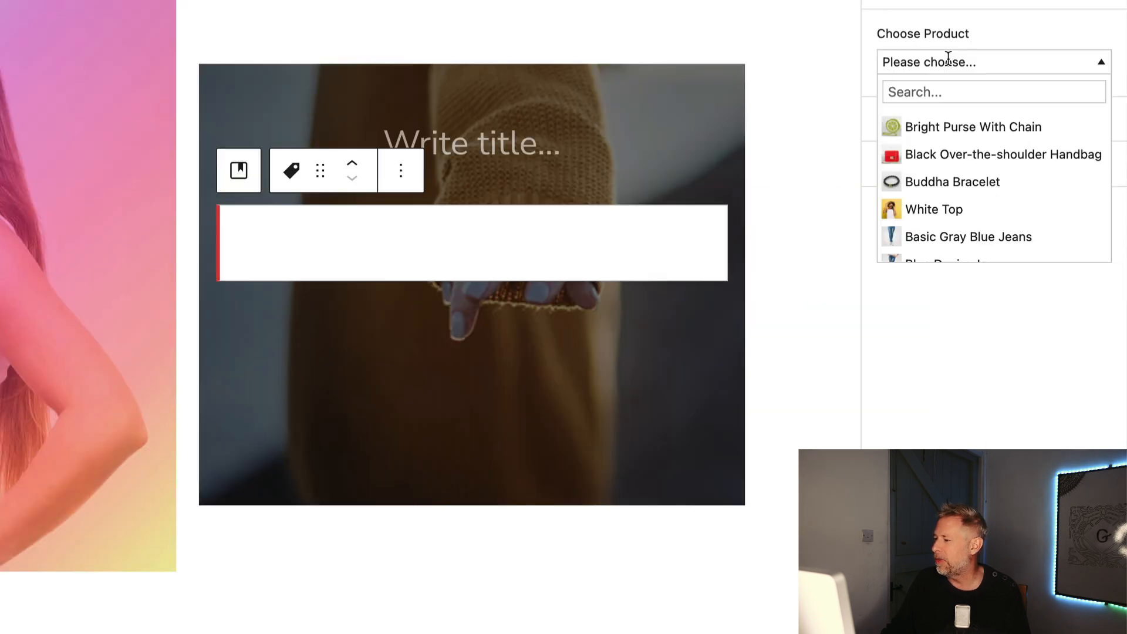
{"action": "mouse_move", "coordinate": [943, 120]}
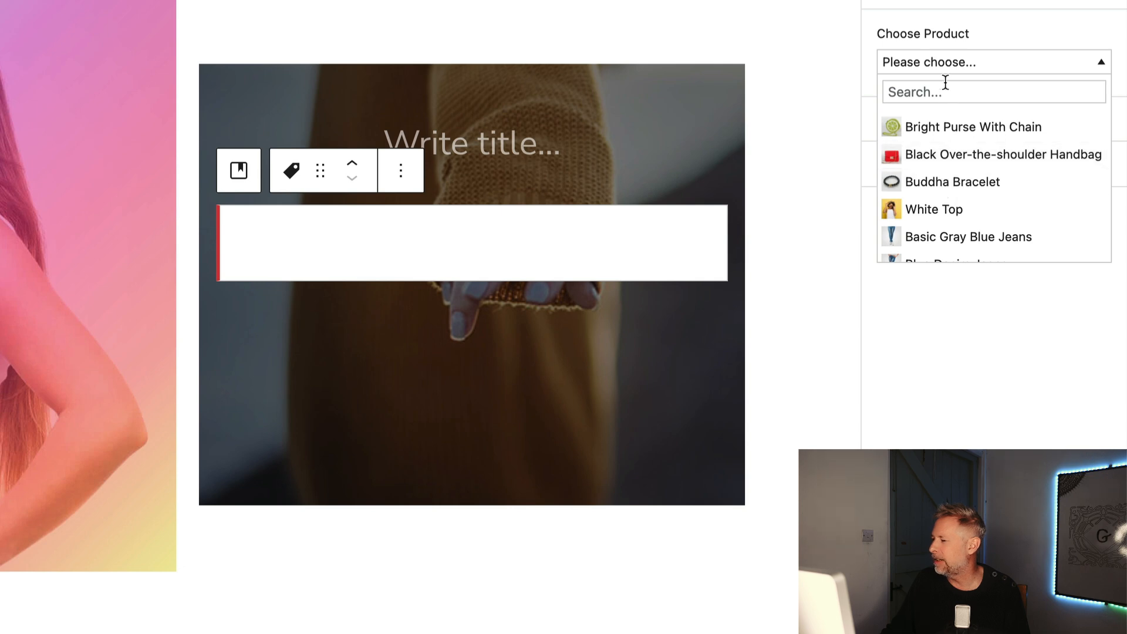
{"action": "type", "text": "au"}
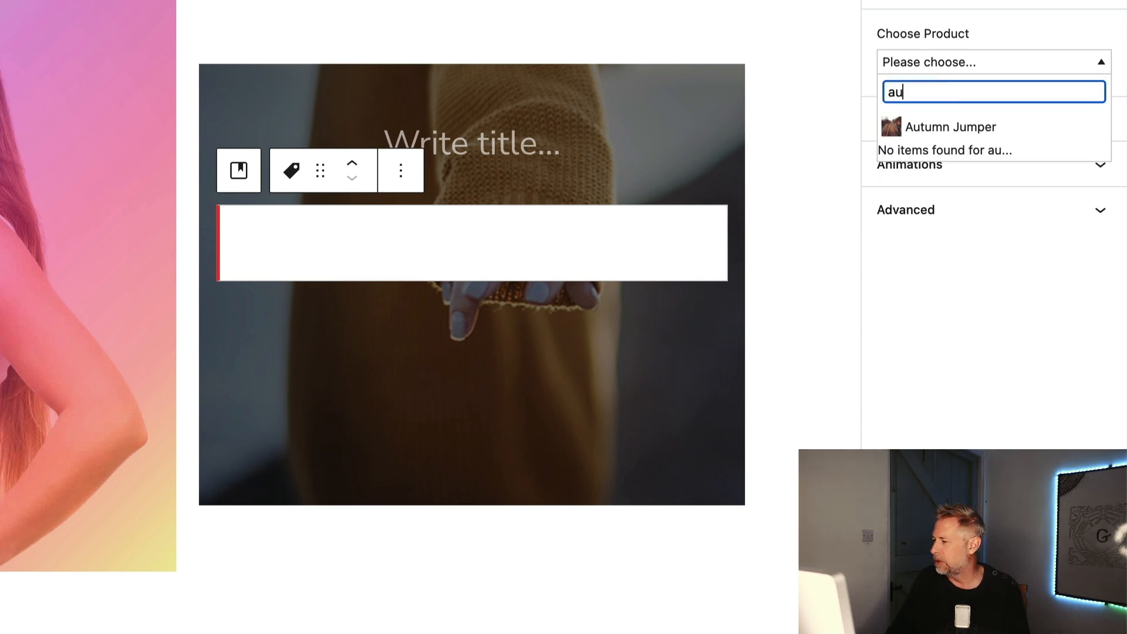
{"action": "left_click", "coordinate": [949, 126]}
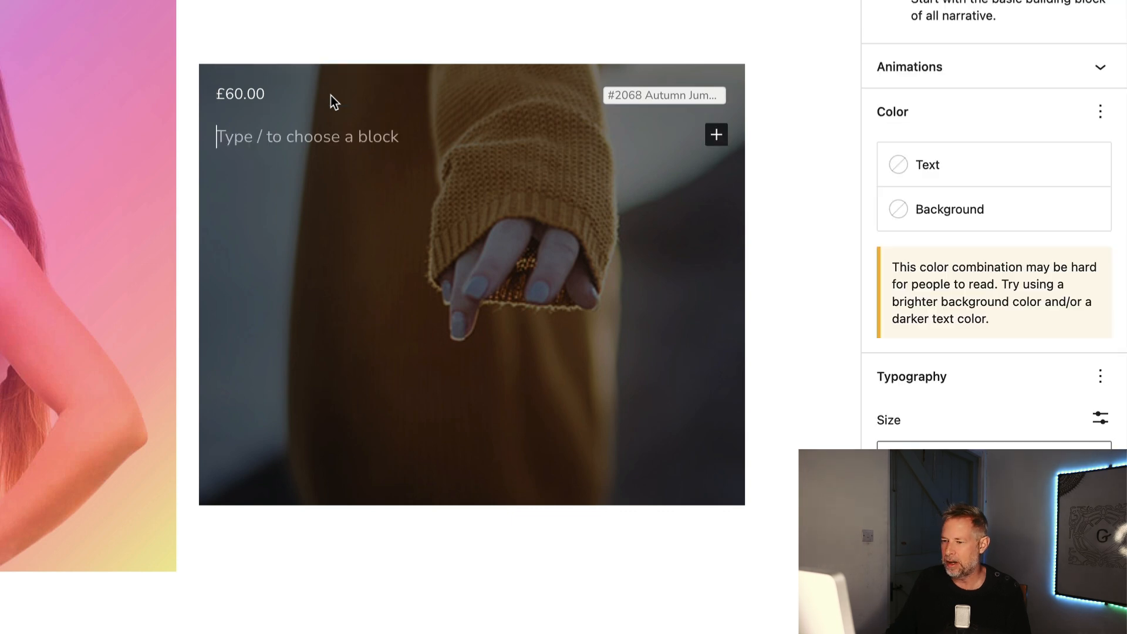
Step: Add a WooBuilder product title block for Autumn Jumper below the price, with a larger font size
{"action": "type", "text": "/woobuilder product ti"}
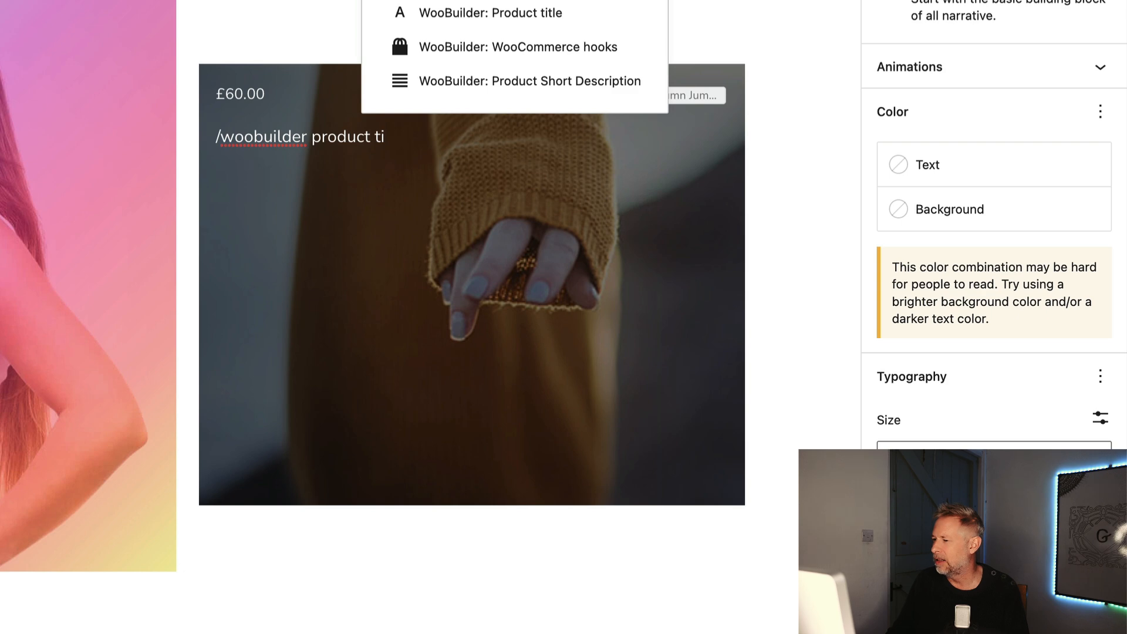
{"action": "left_click", "coordinate": [488, 11]}
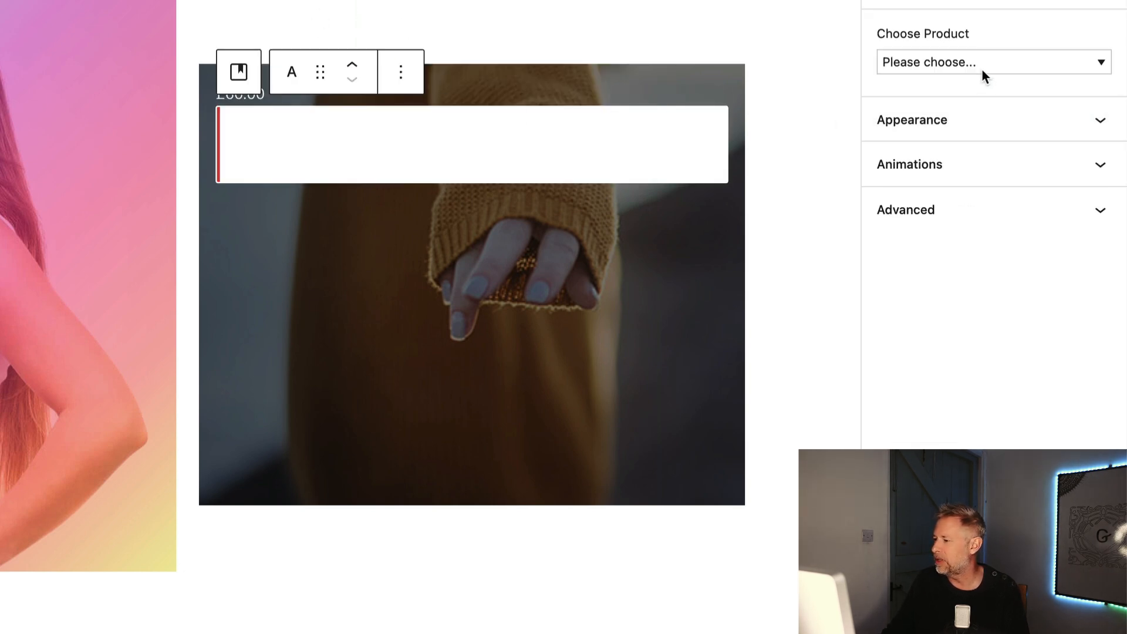
{"action": "left_click", "coordinate": [993, 61]}
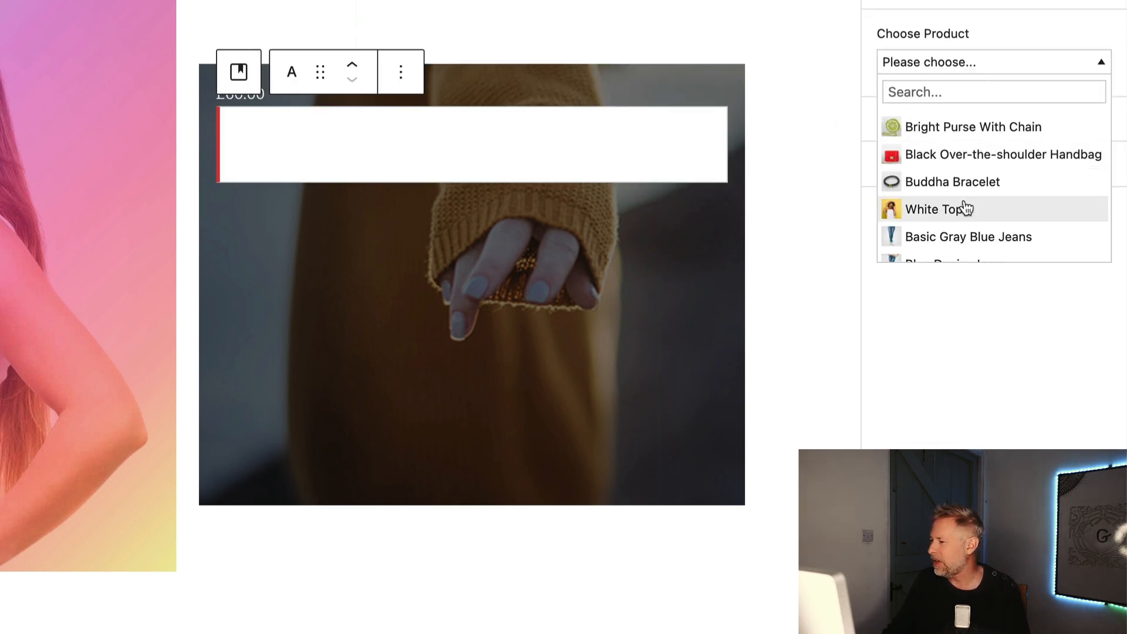
{"action": "type", "text": "aut"}
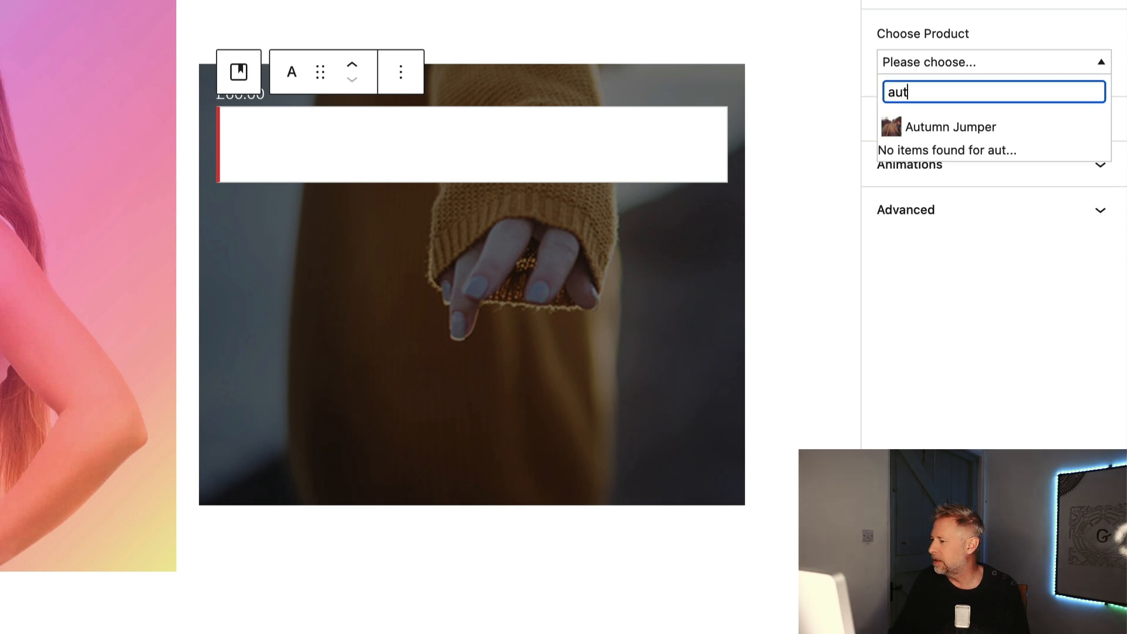
{"action": "left_click", "coordinate": [949, 126]}
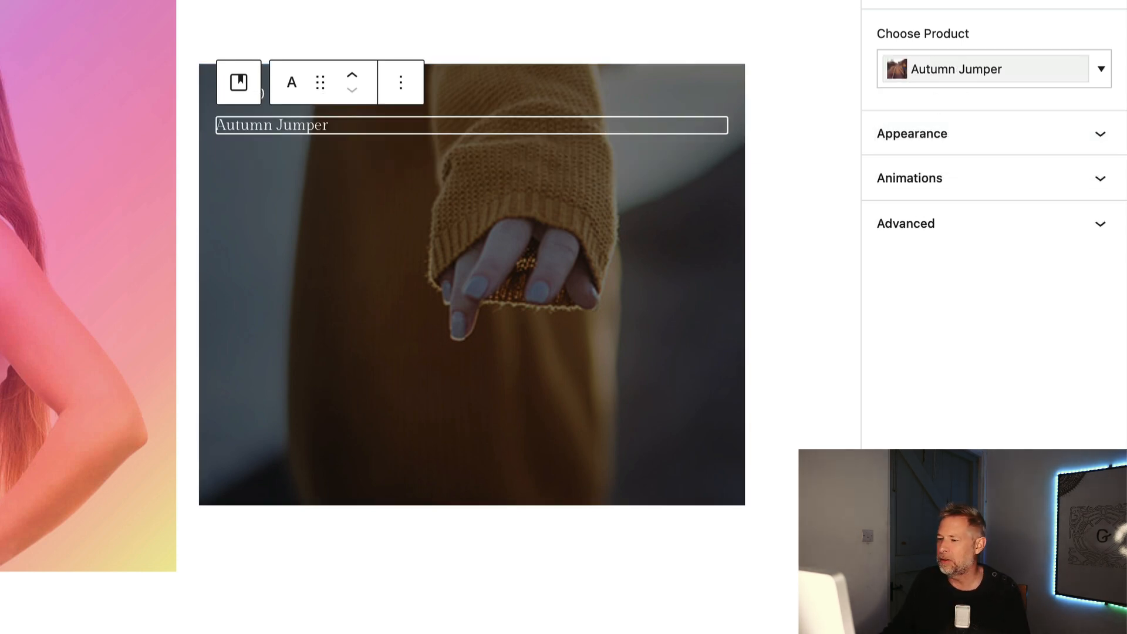
{"action": "left_click", "coordinate": [911, 133]}
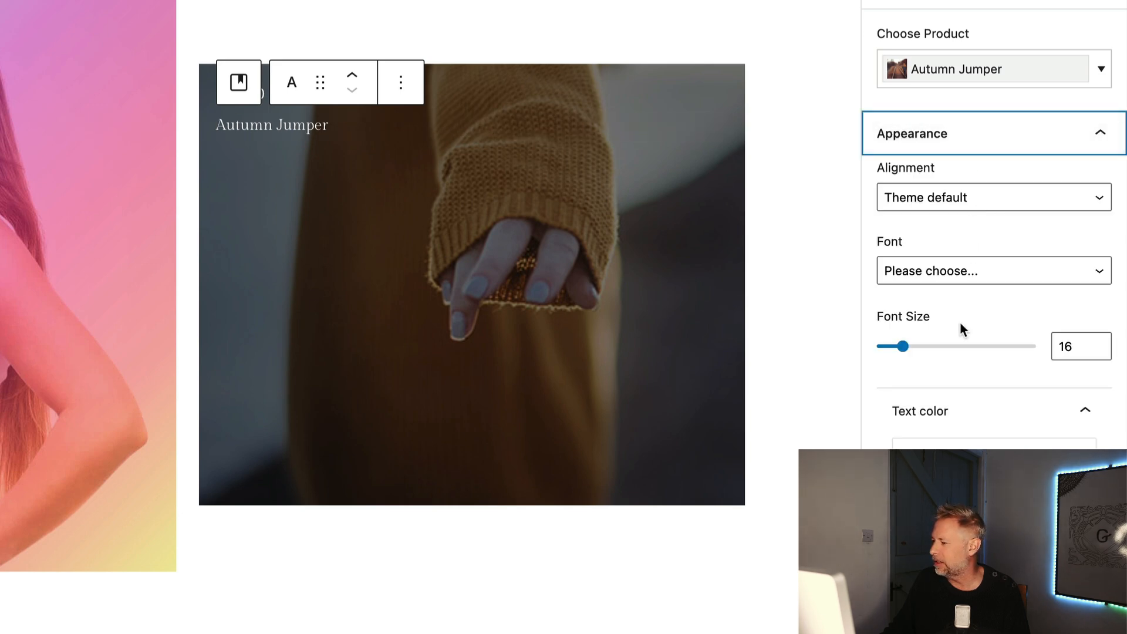
{"action": "left_click", "coordinate": [1076, 345]}
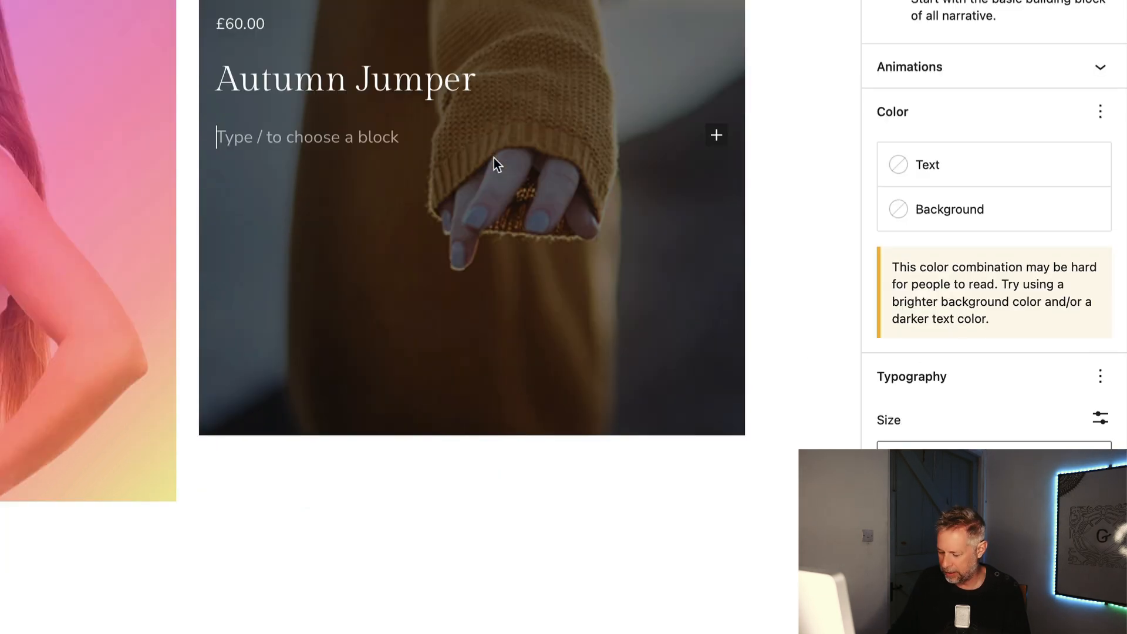
Step: Insert a WooBuilder: Add to cart block under the title, linked to Autumn Jumper
{"action": "type", "text": "/add to"}
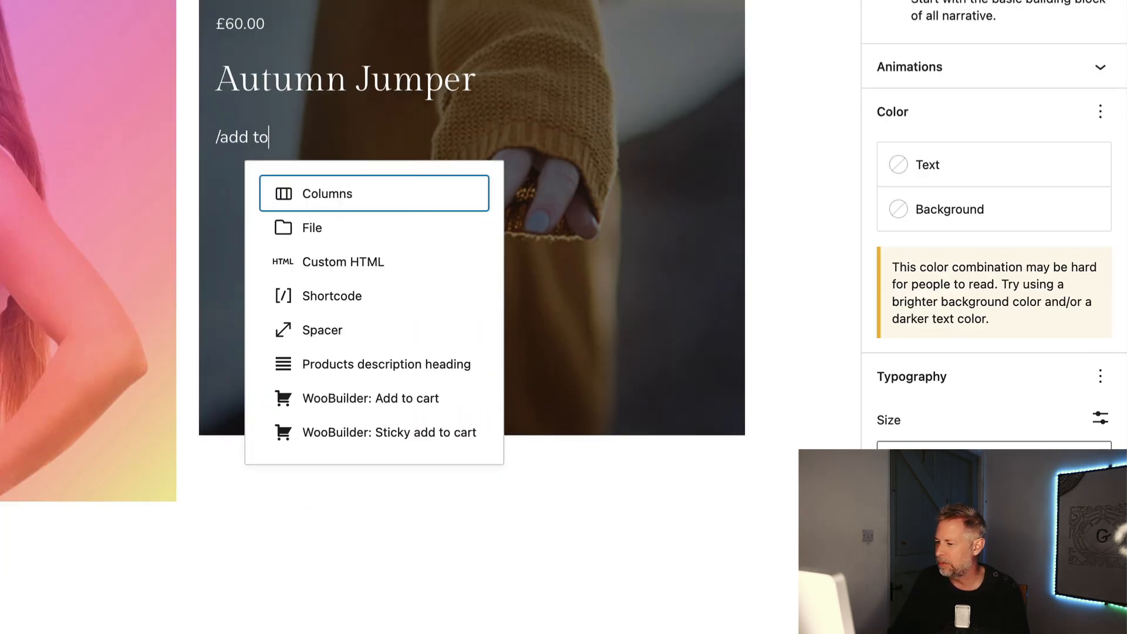
{"action": "type", "text": "woobuilder"}
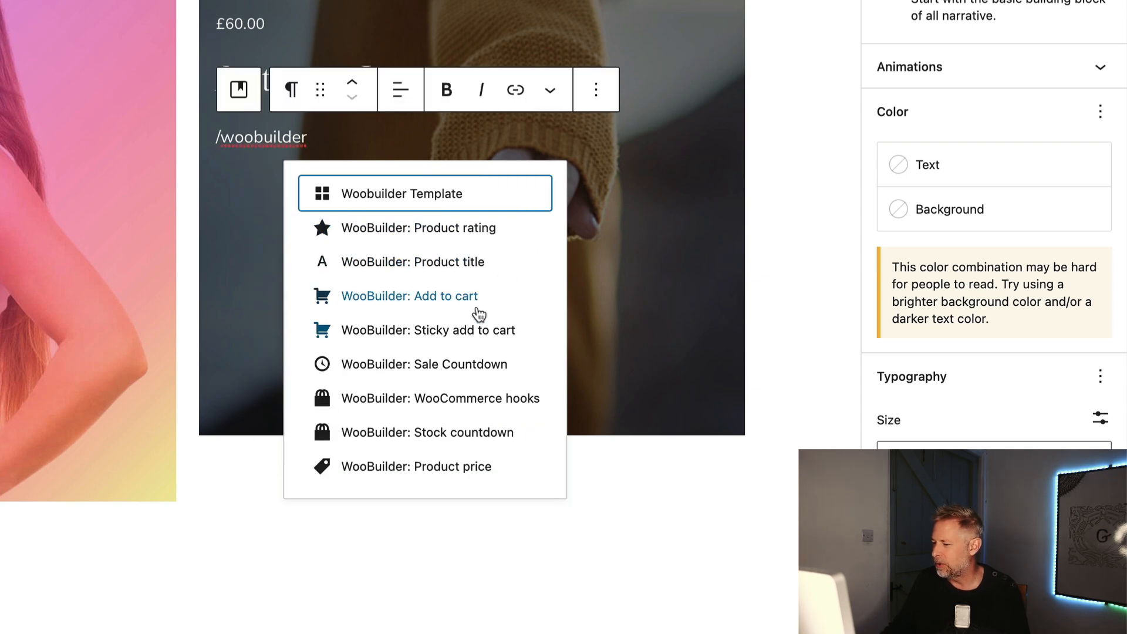
{"action": "left_click", "coordinate": [409, 295]}
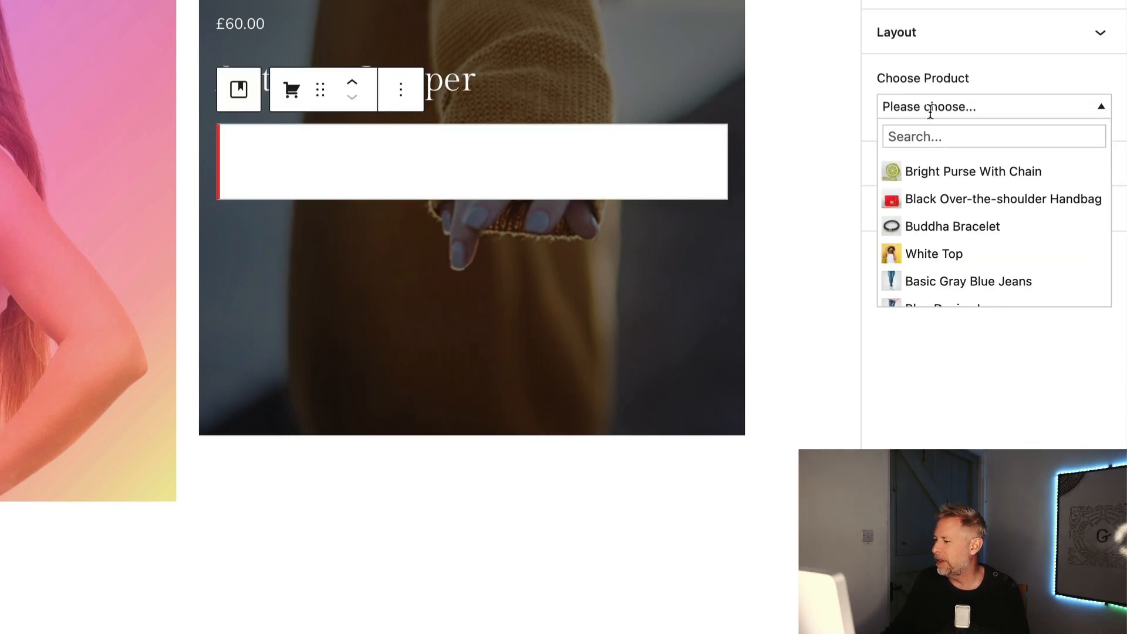
{"action": "mouse_move", "coordinate": [938, 125]}
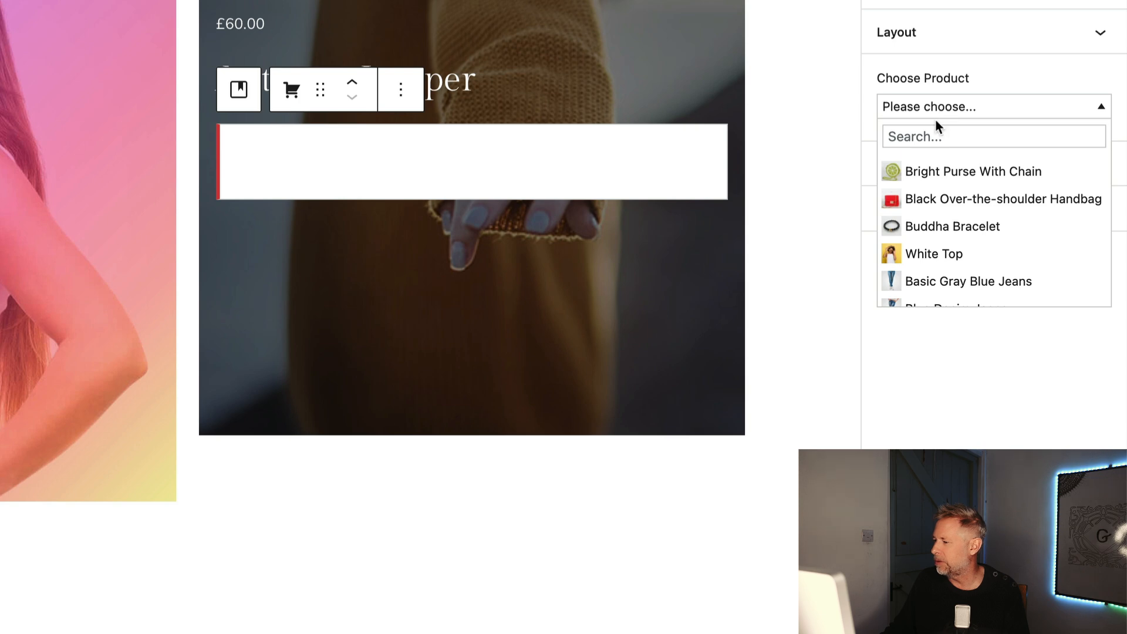
{"action": "type", "text": "autom"}
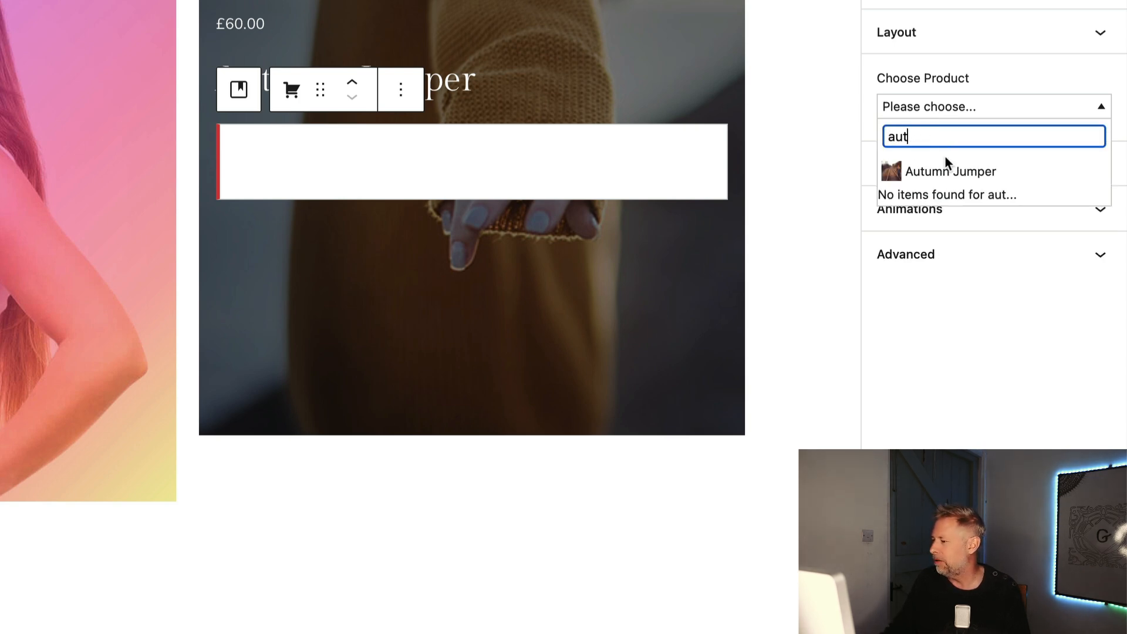
{"action": "left_click", "coordinate": [949, 171]}
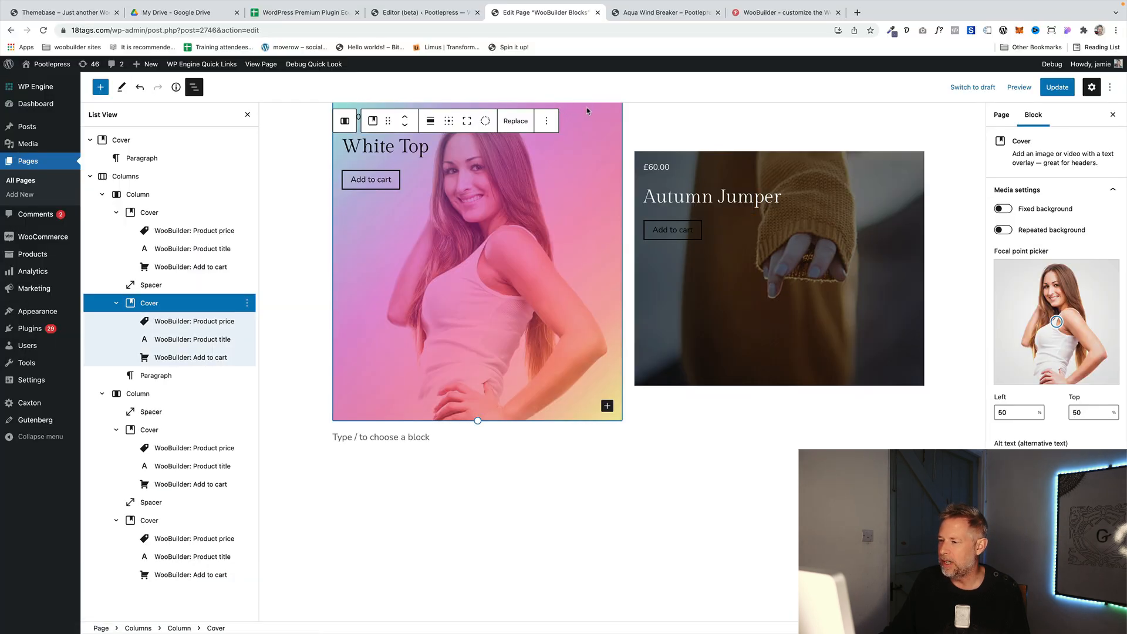
Step: Drag the Autumn Jumper cover's Overlay opacity slider down to 10
{"action": "scroll", "scroll_direction": "down", "scroll_amount": 3}
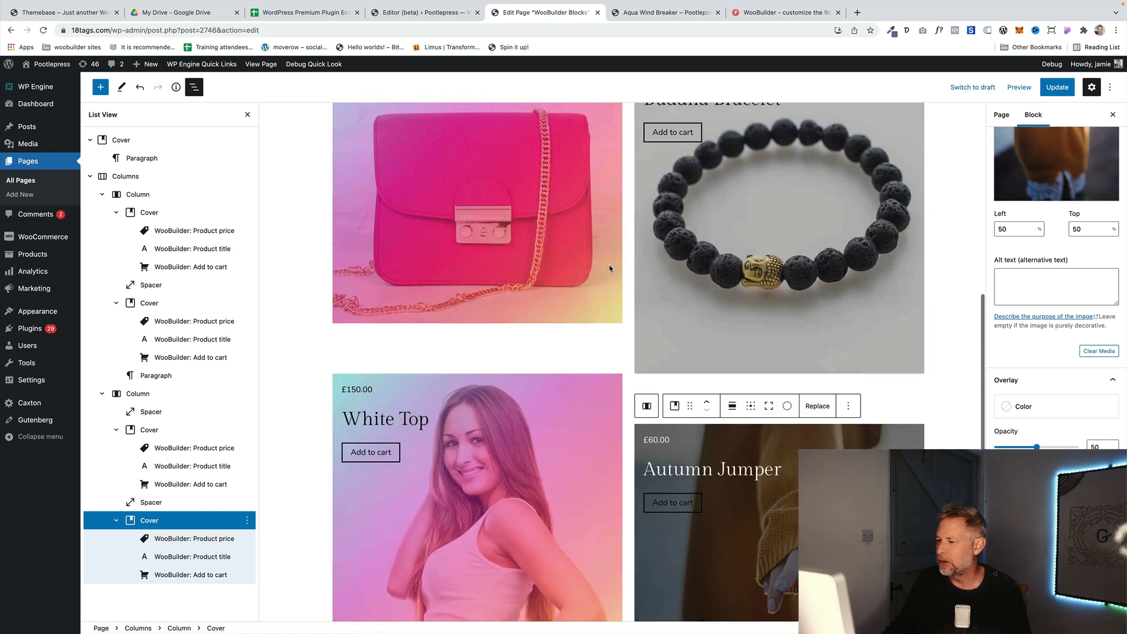
{"action": "scroll", "scroll_direction": "down", "scroll_amount": 3}
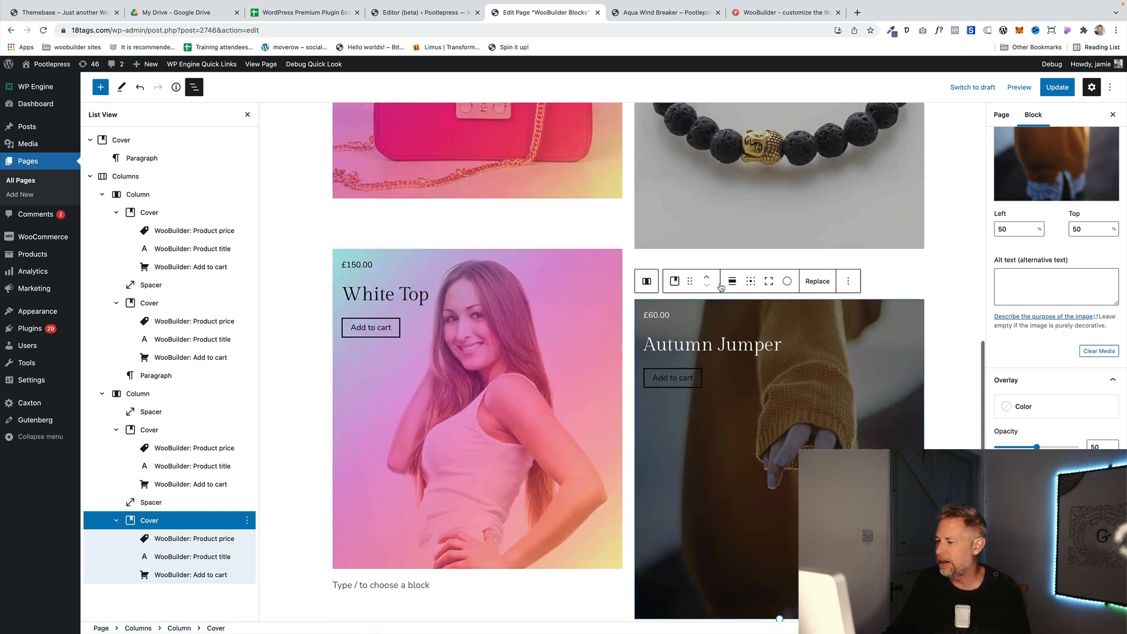
{"action": "left_click_drag", "start_coordinate": [1036, 447], "coordinate": [1003, 447]}
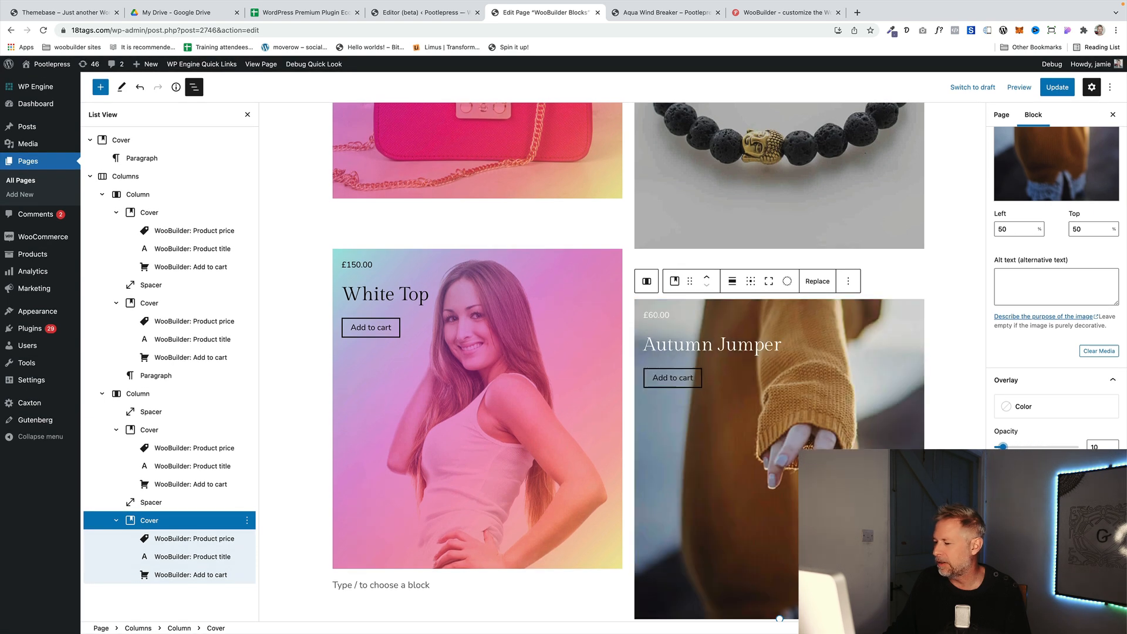
{"action": "mouse_move", "coordinate": [943, 434]}
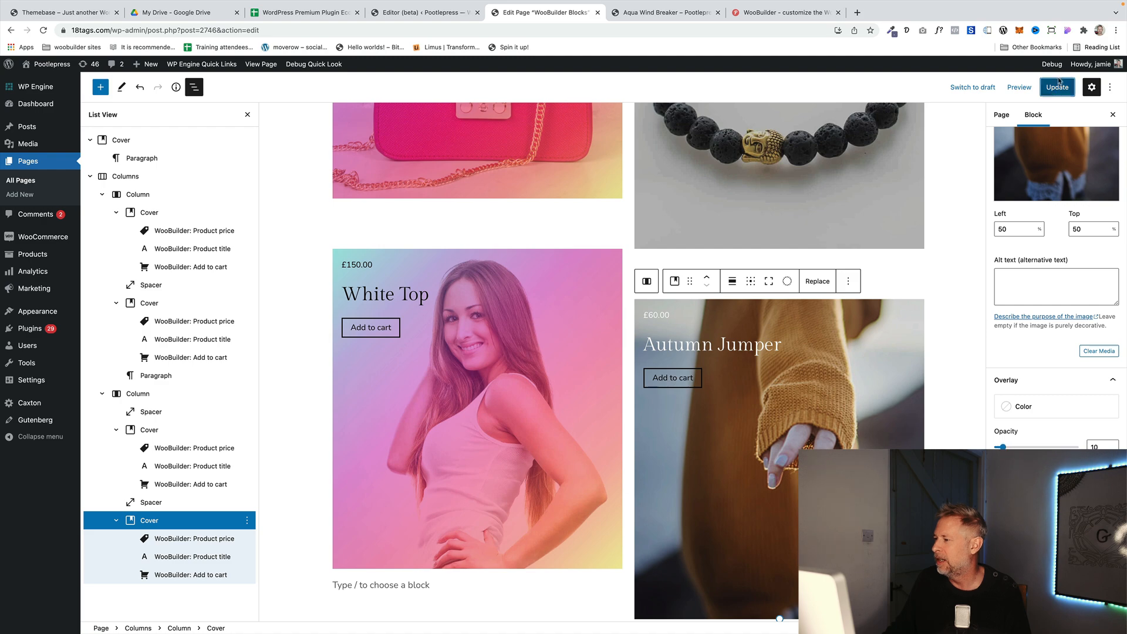
Step: Update the page and scroll the live page to the finished Autumn Jumper card
{"action": "left_click", "coordinate": [1056, 87]}
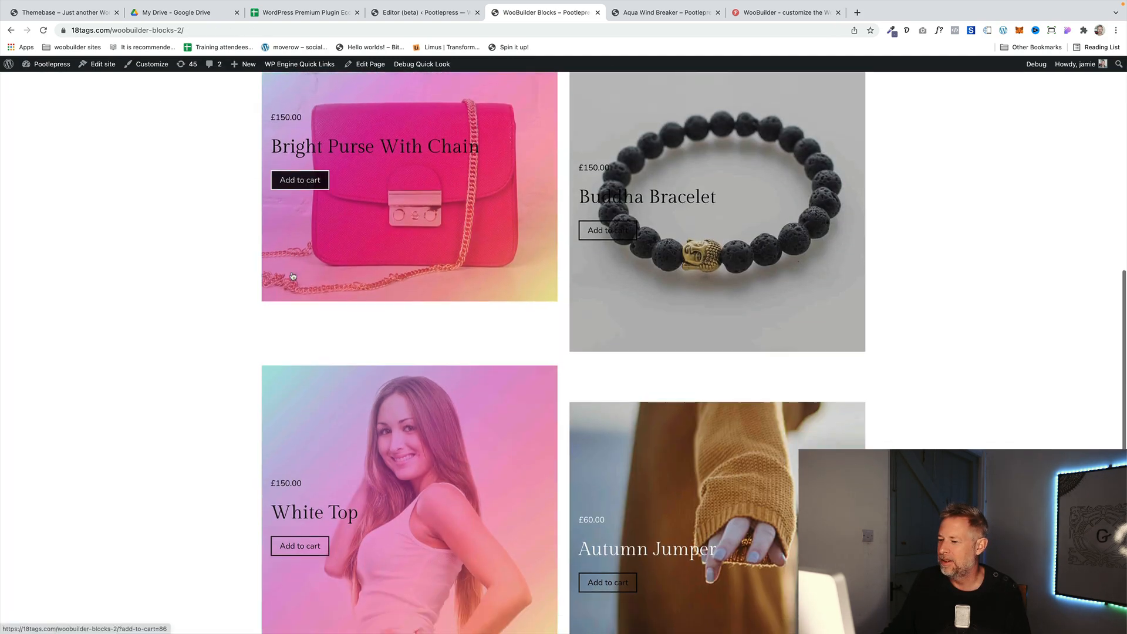
{"action": "scroll", "scroll_direction": "down", "scroll_amount": 3}
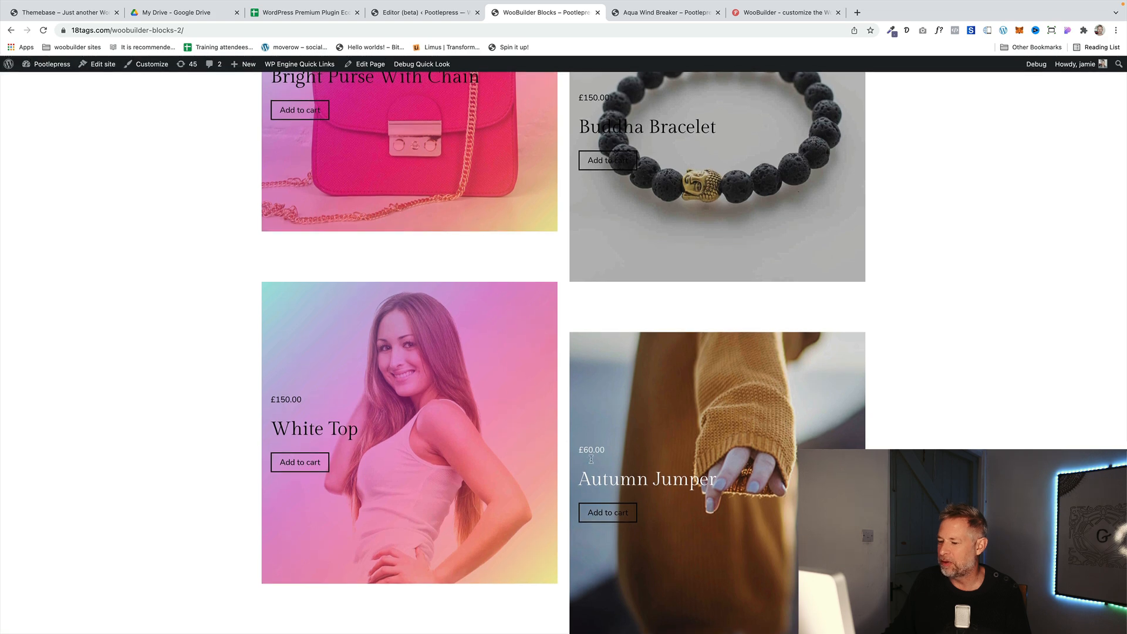